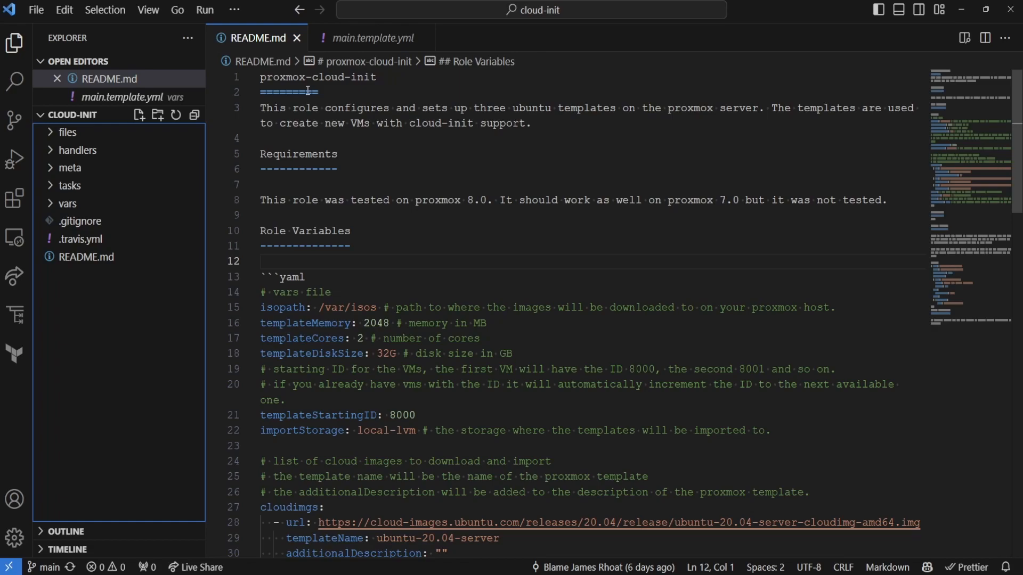
Step: Review the cloud image URL, the empty additionalDescription and the ip=dhcp network setting
scroll(down, 3)
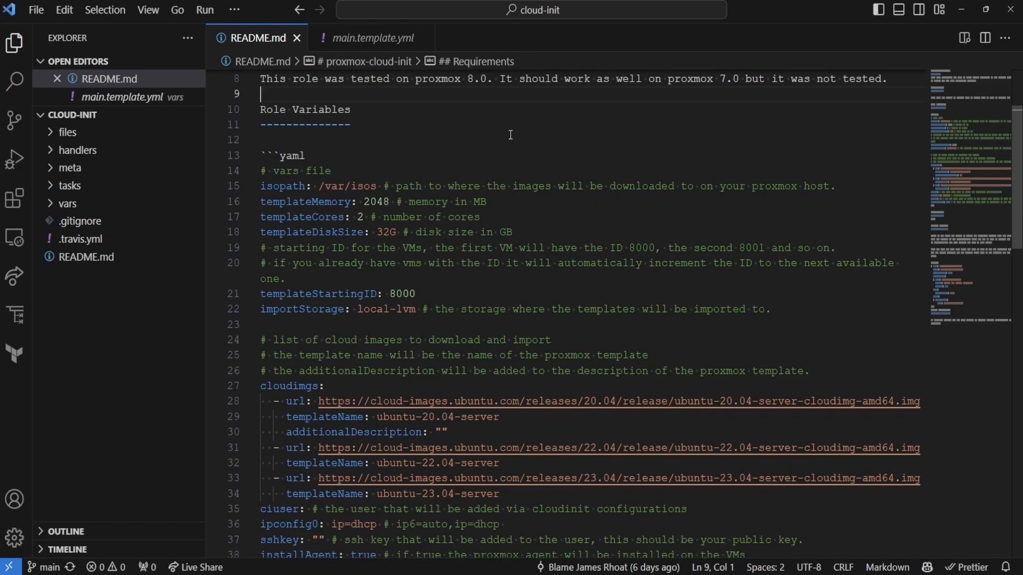
mouse_move(322, 197)
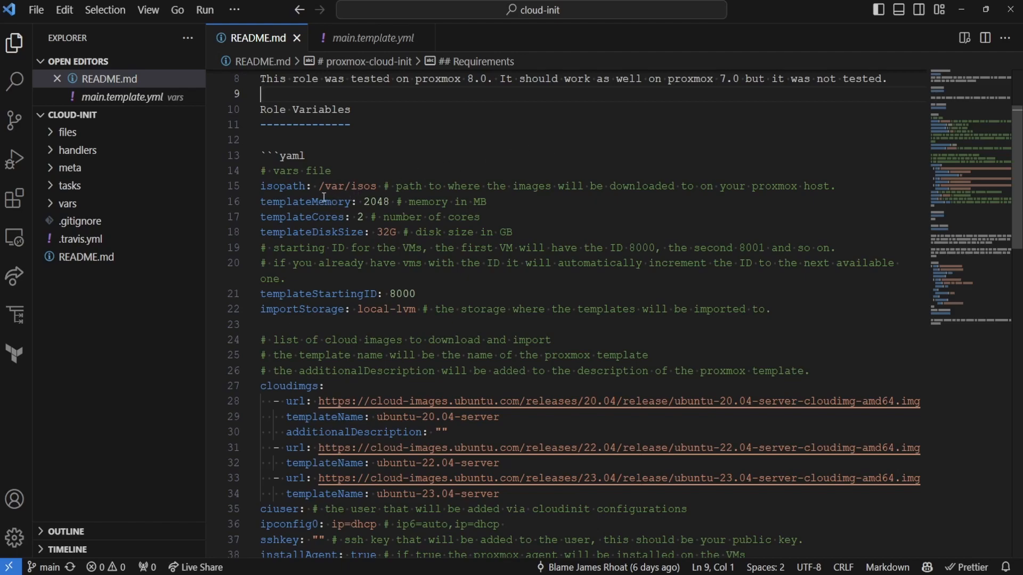
mouse_move(358, 417)
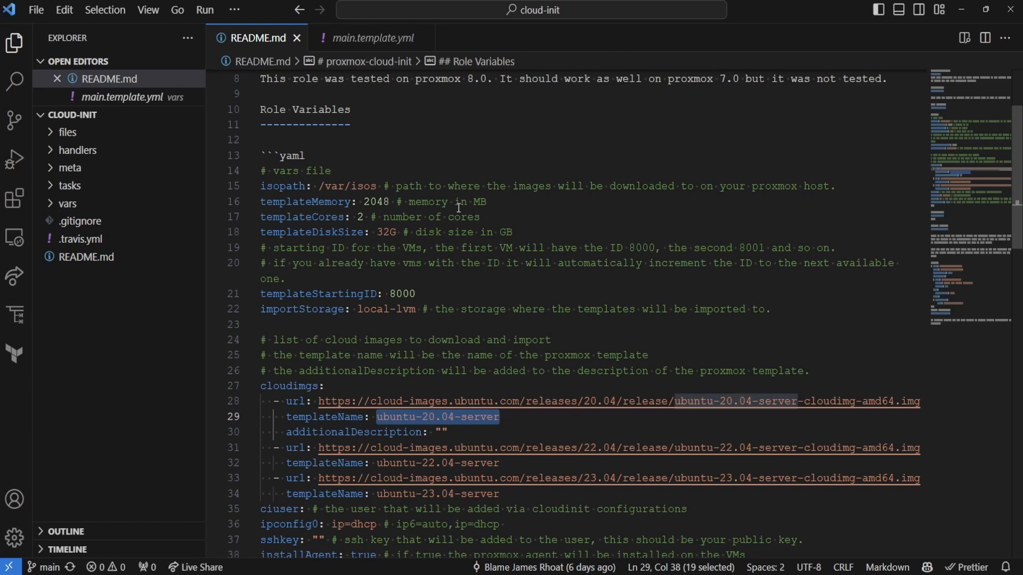
mouse_move(541, 411)
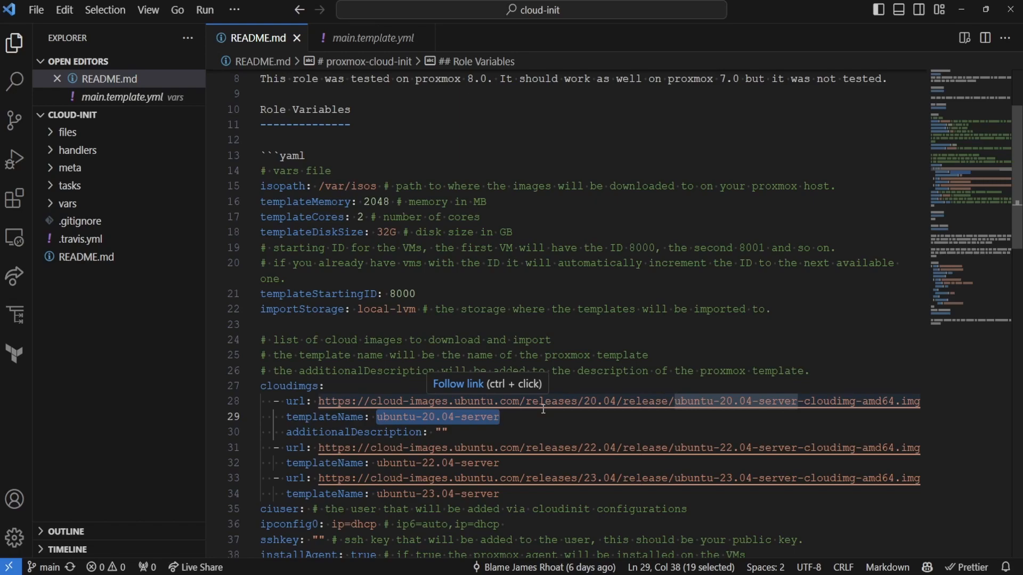
mouse_move(453, 292)
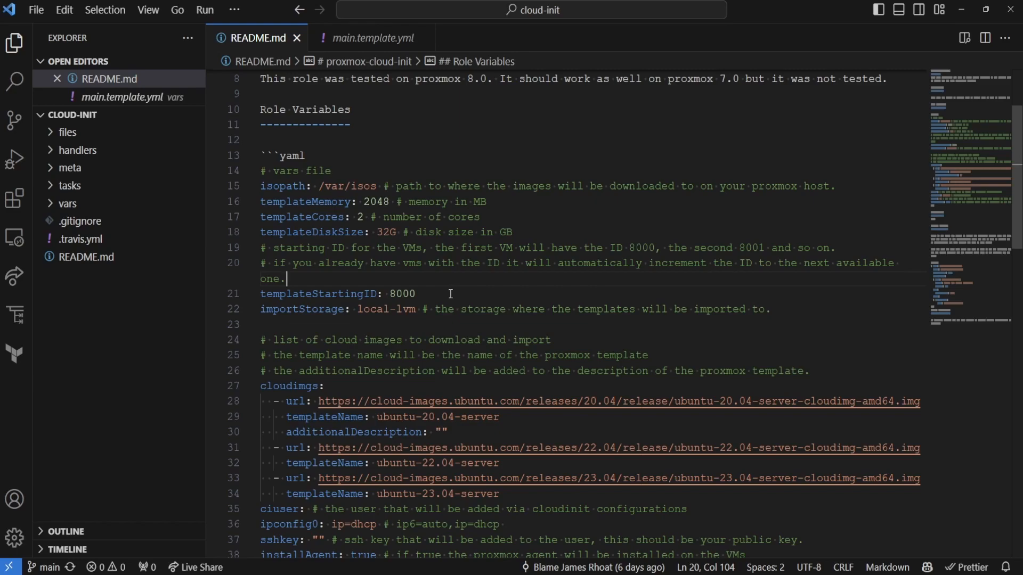
mouse_move(463, 293)
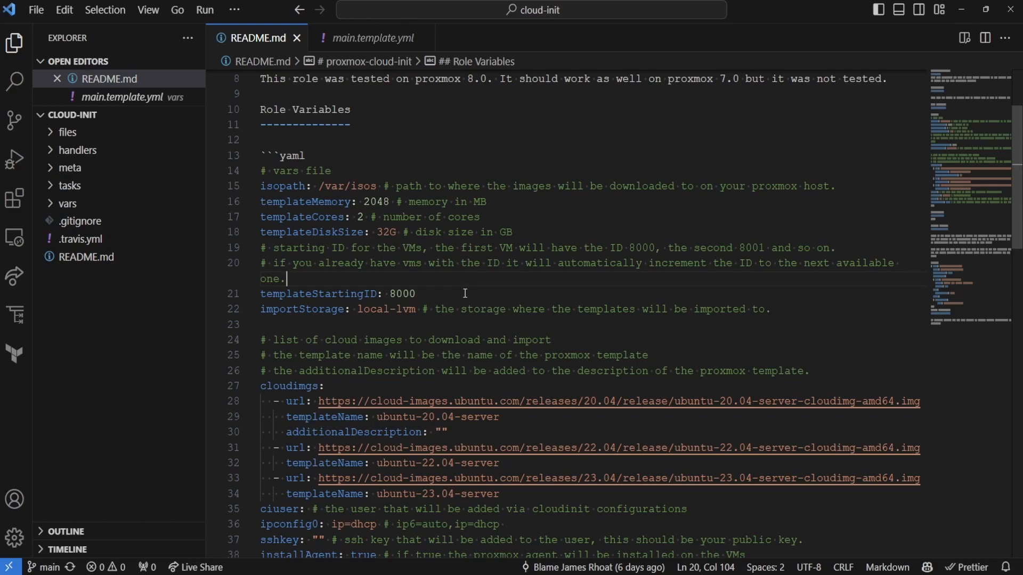
mouse_move(419, 305)
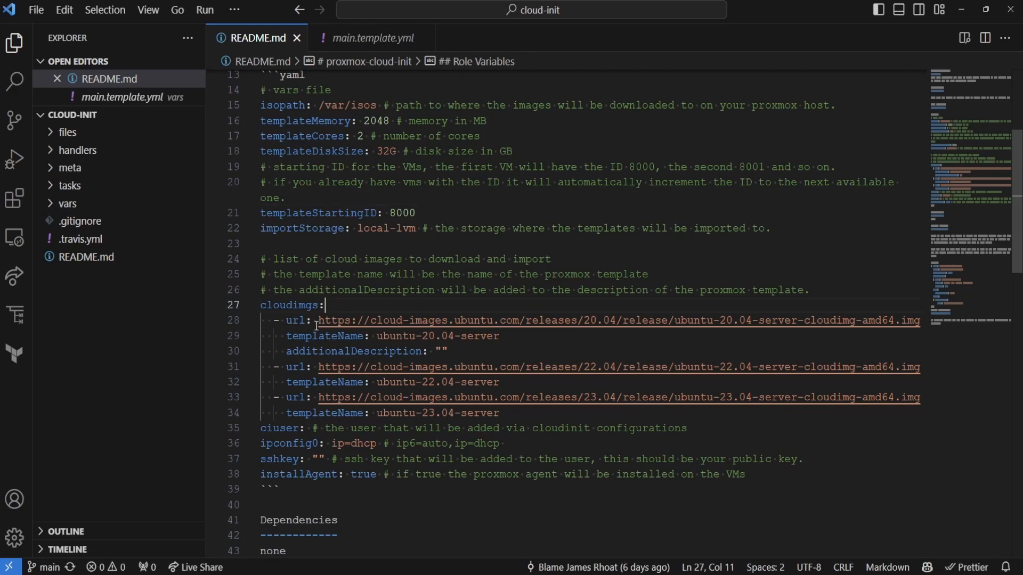
drag(319, 320, 487, 320)
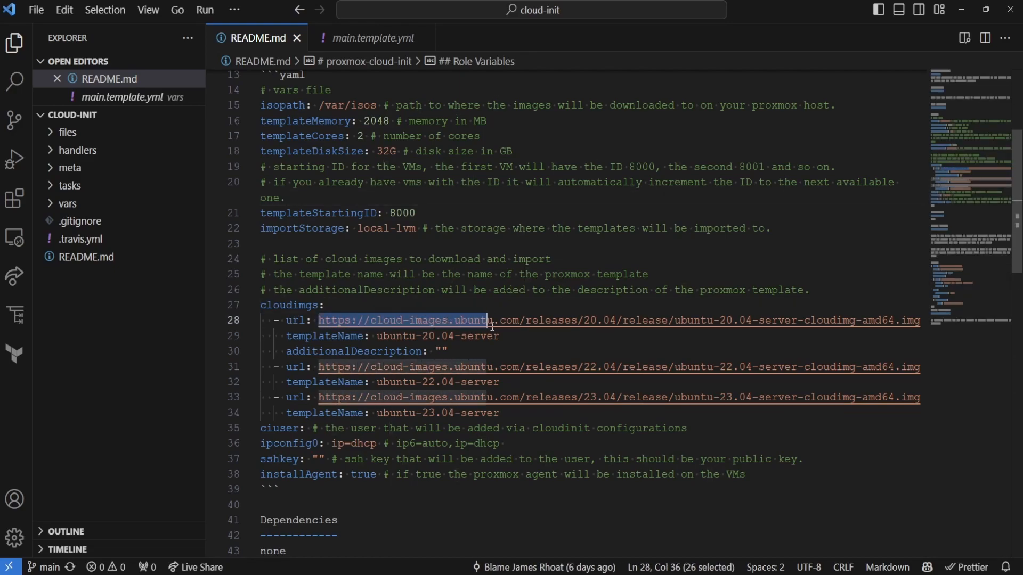
drag(486, 320, 663, 321)
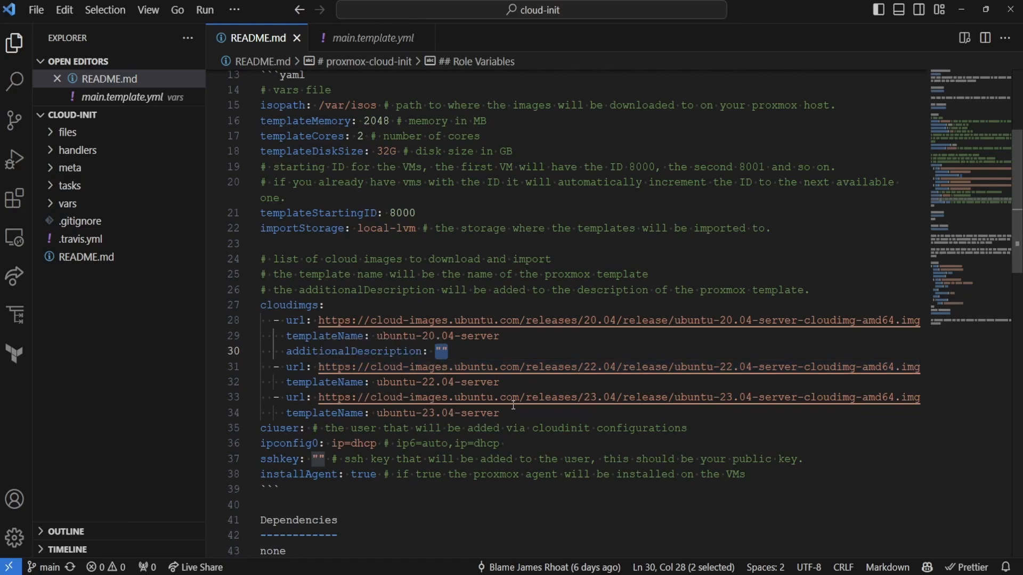
drag(260, 366, 498, 414)
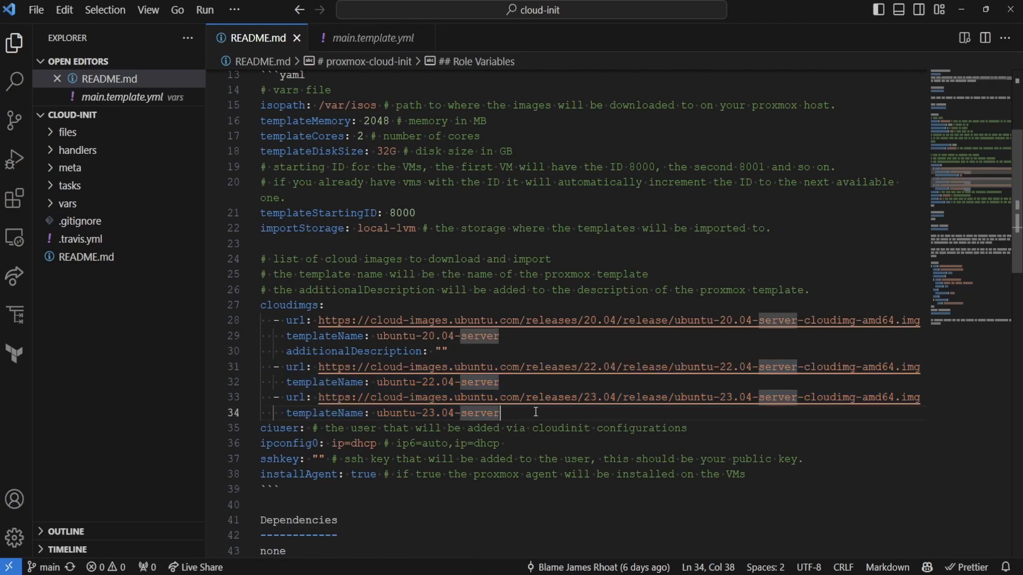
mouse_move(290, 431)
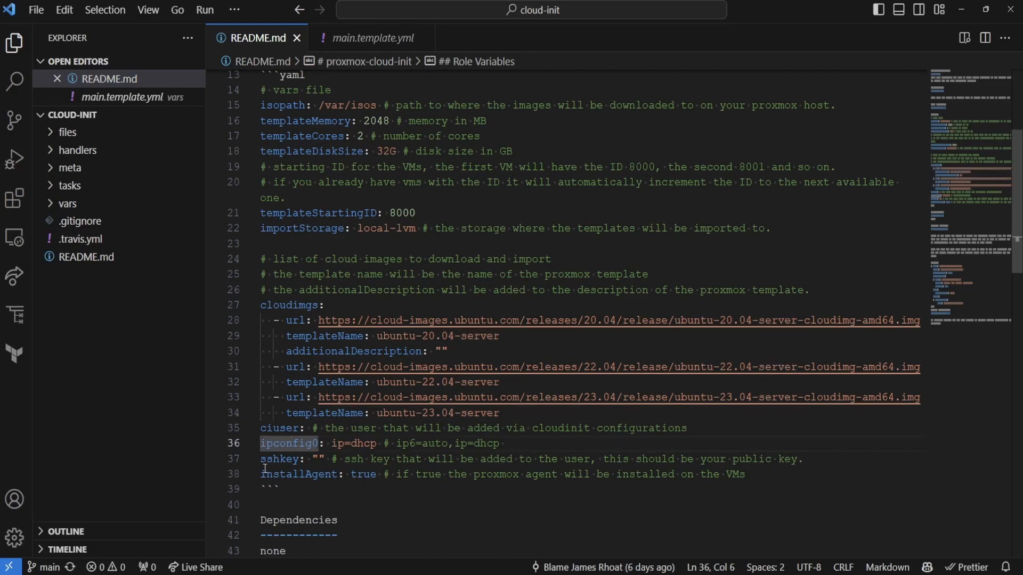
mouse_move(489, 397)
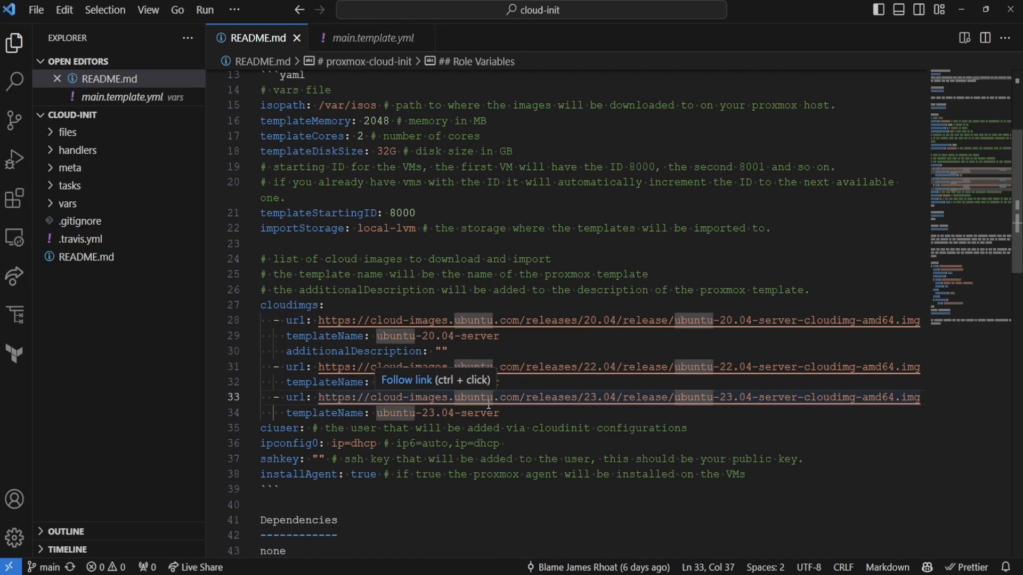
mouse_move(423, 443)
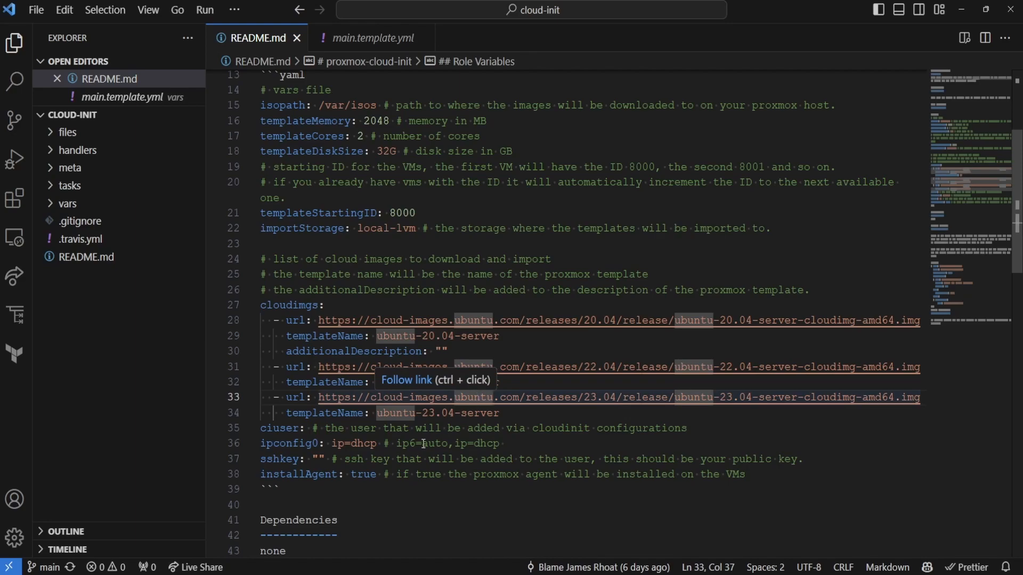
double_click(354, 443)
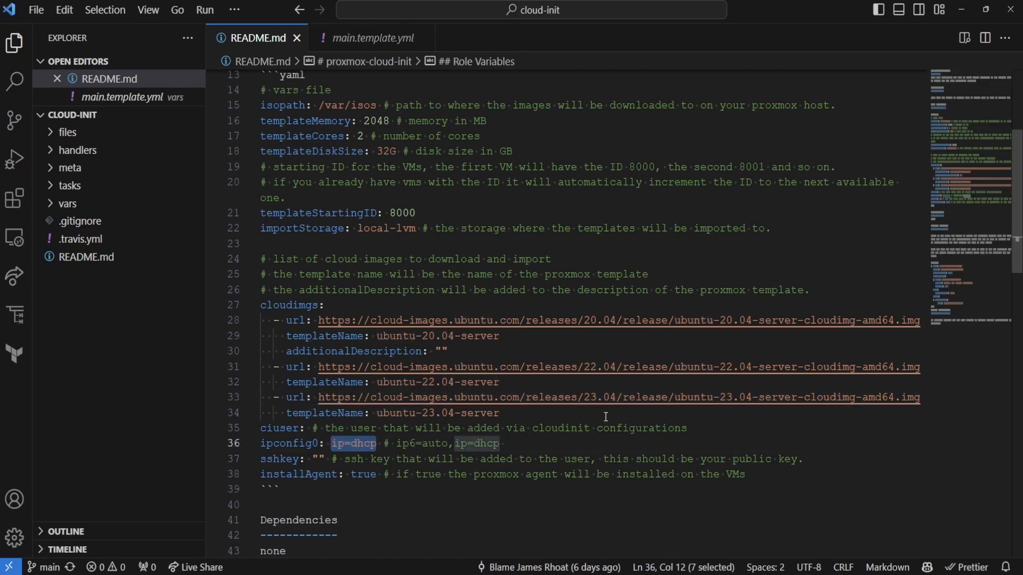
mouse_move(589, 403)
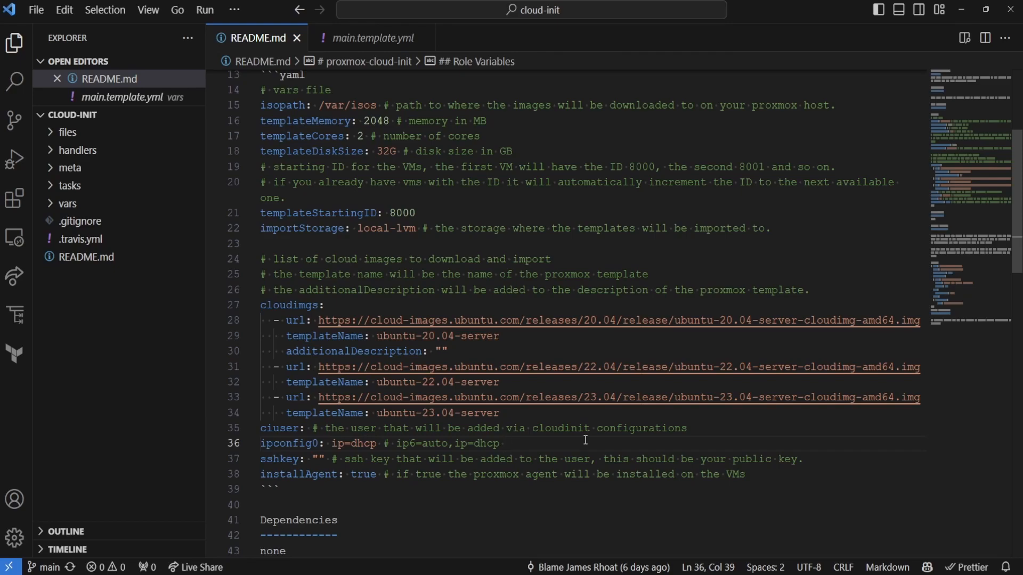
mouse_move(458, 490)
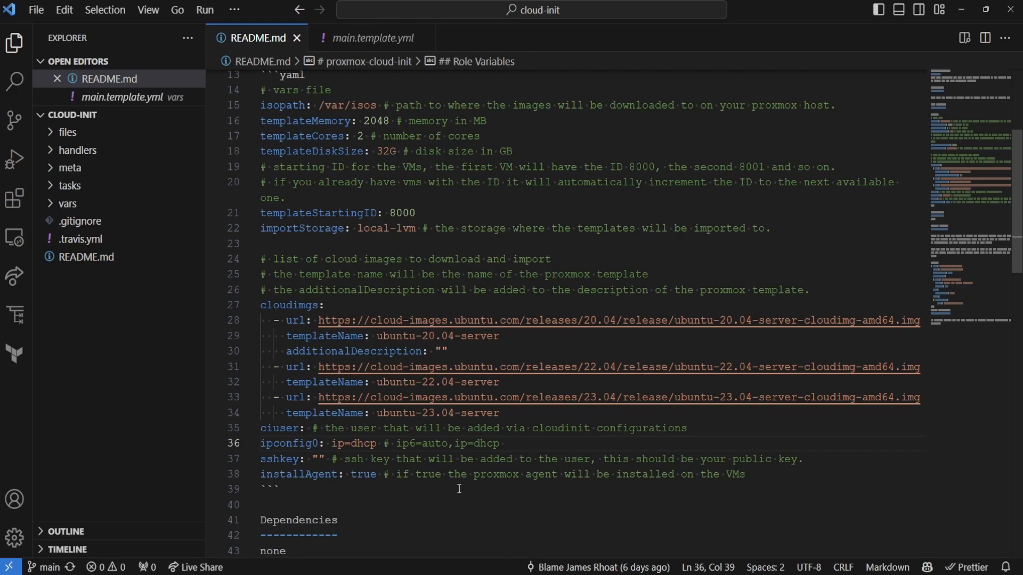
mouse_move(377, 487)
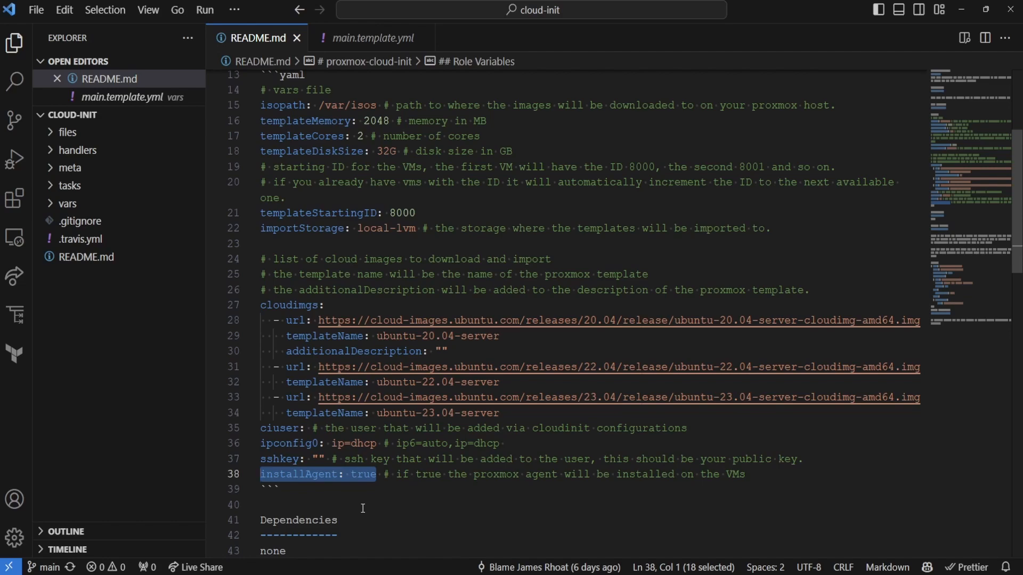
Step: Review the proxmox-01.home.local host name and the full variable list in vars main.template.yml
scroll(down, 3)
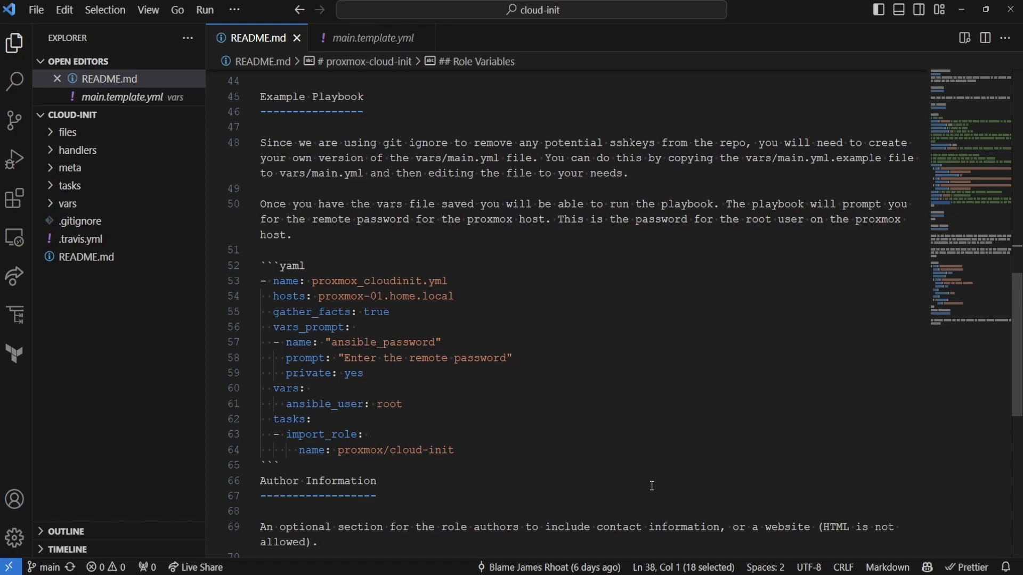
mouse_move(498, 295)
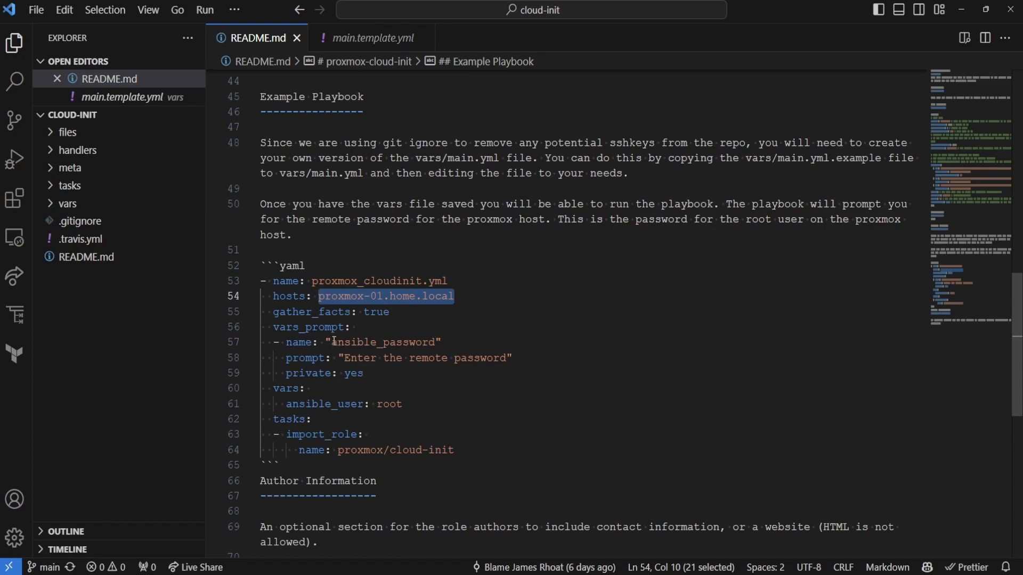
double_click(381, 342)
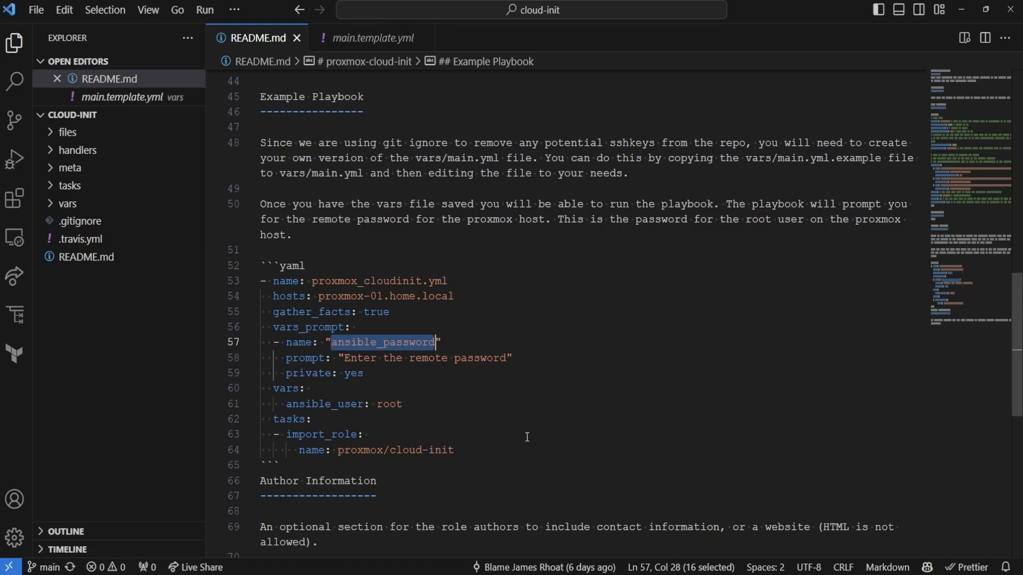
click(528, 431)
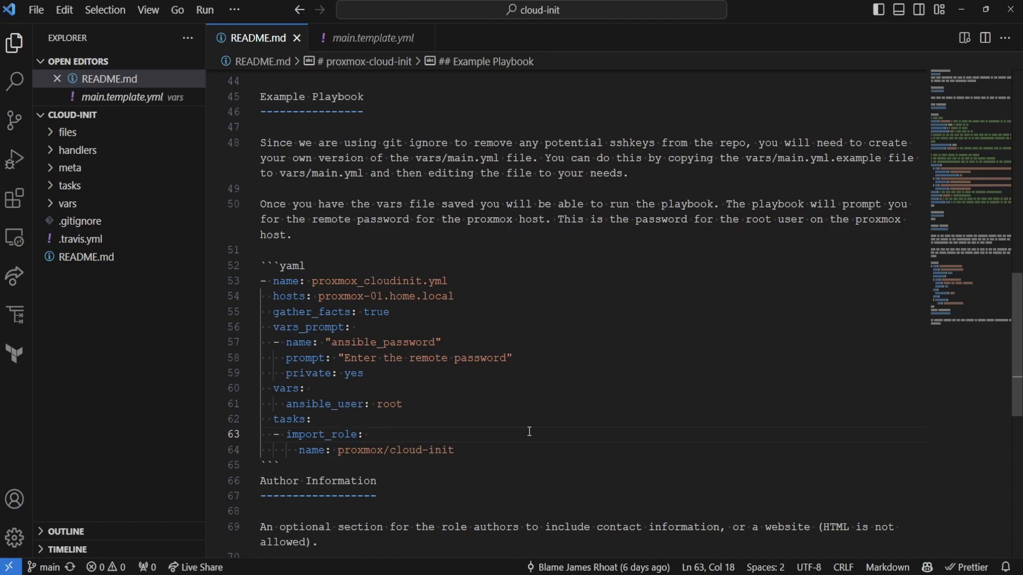
click(68, 202)
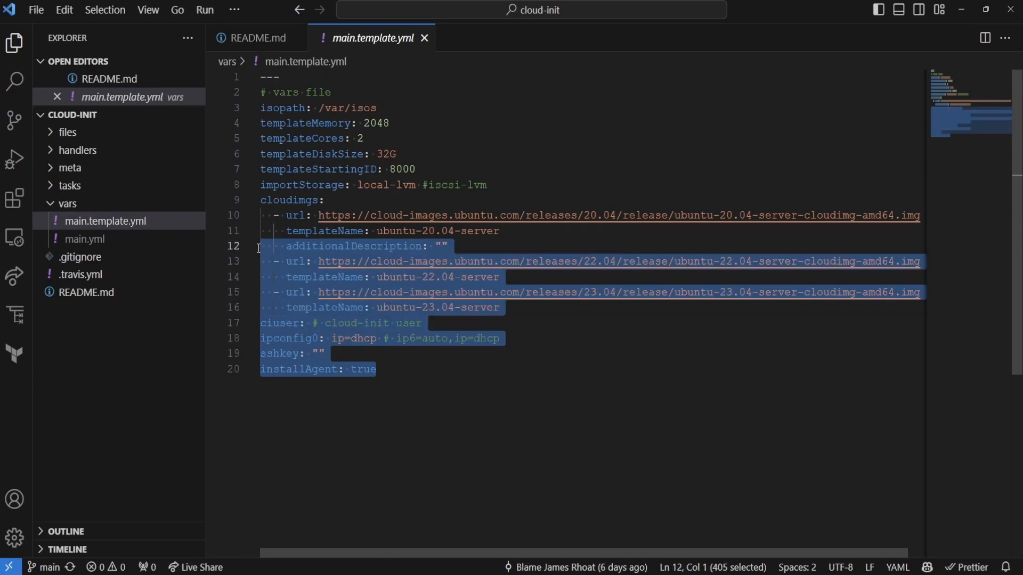
click(260, 123)
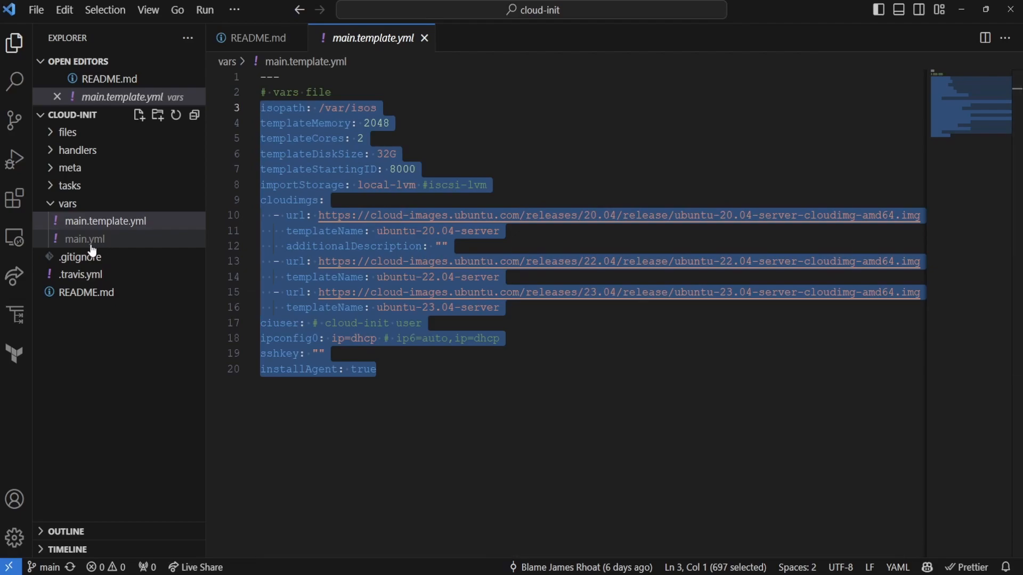
mouse_move(108, 339)
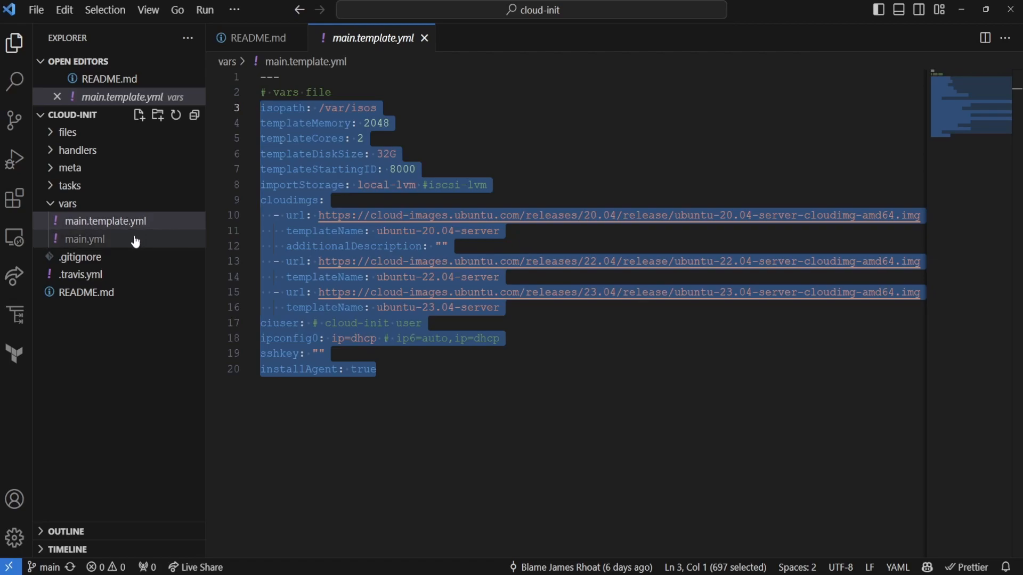
mouse_move(131, 245)
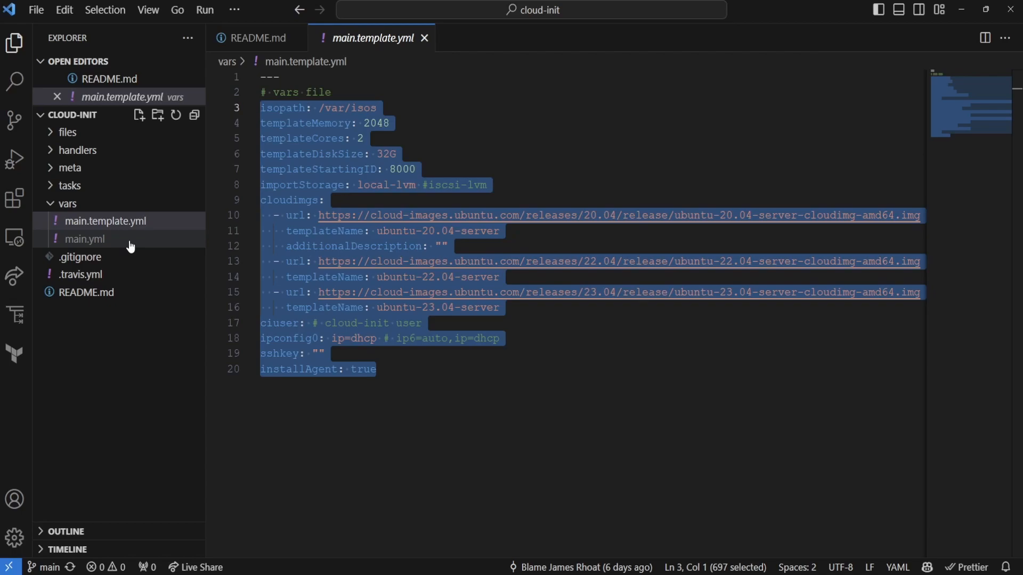
mouse_move(123, 244)
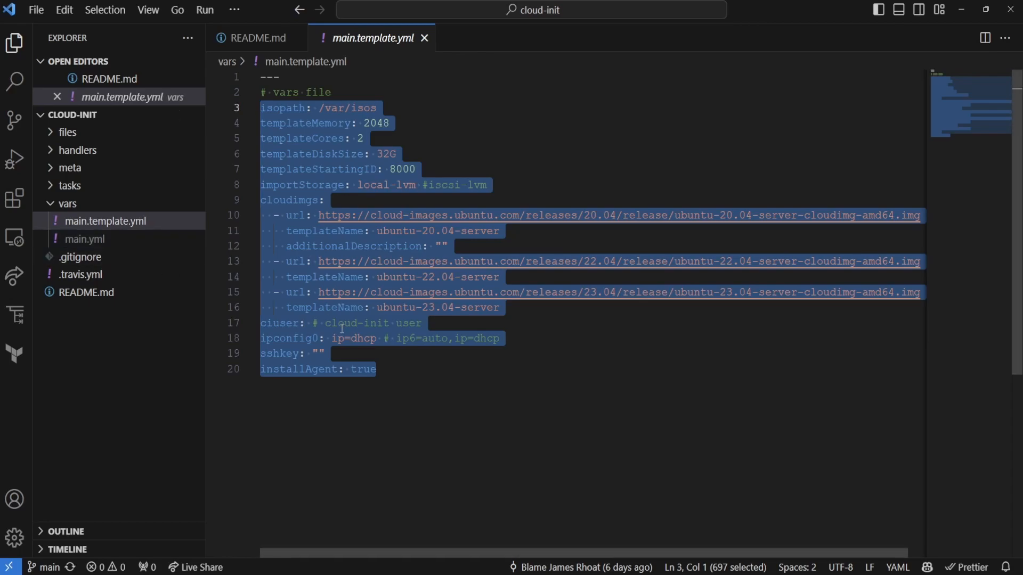
Step: Switch to the tasks main.yml that includes the three task files
click(85, 257)
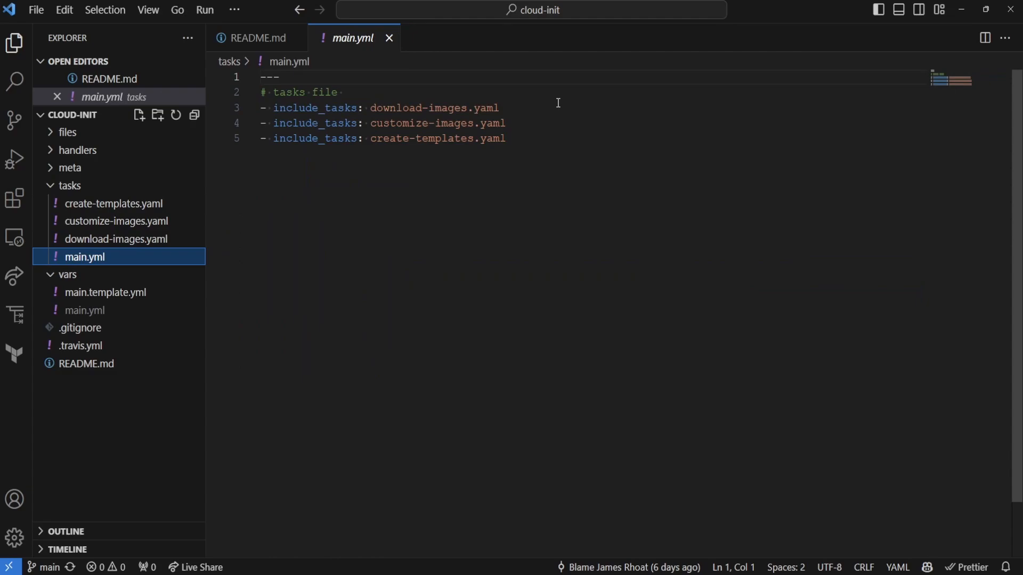
mouse_move(486, 219)
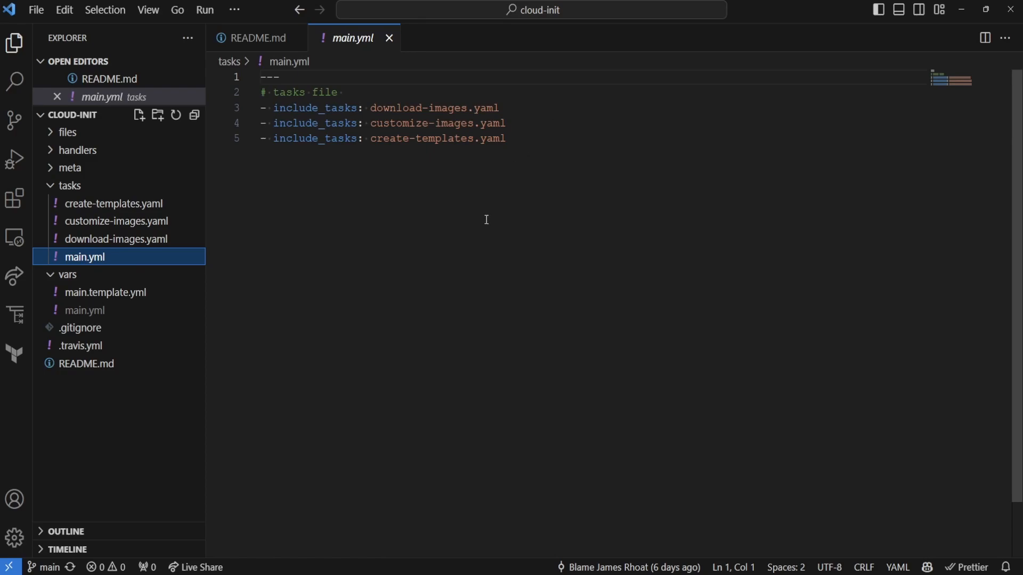
double_click(433, 108)
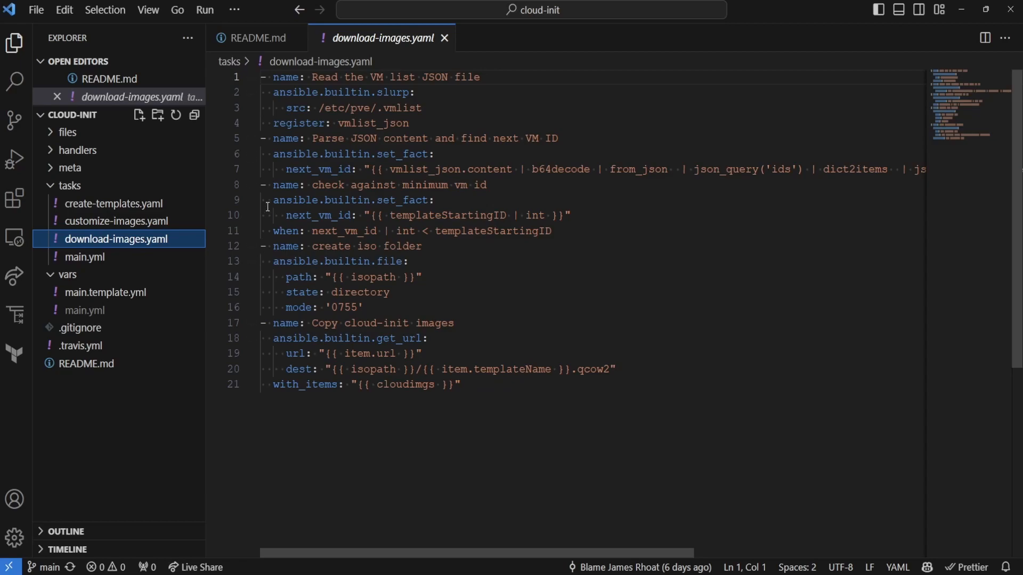
mouse_move(365, 191)
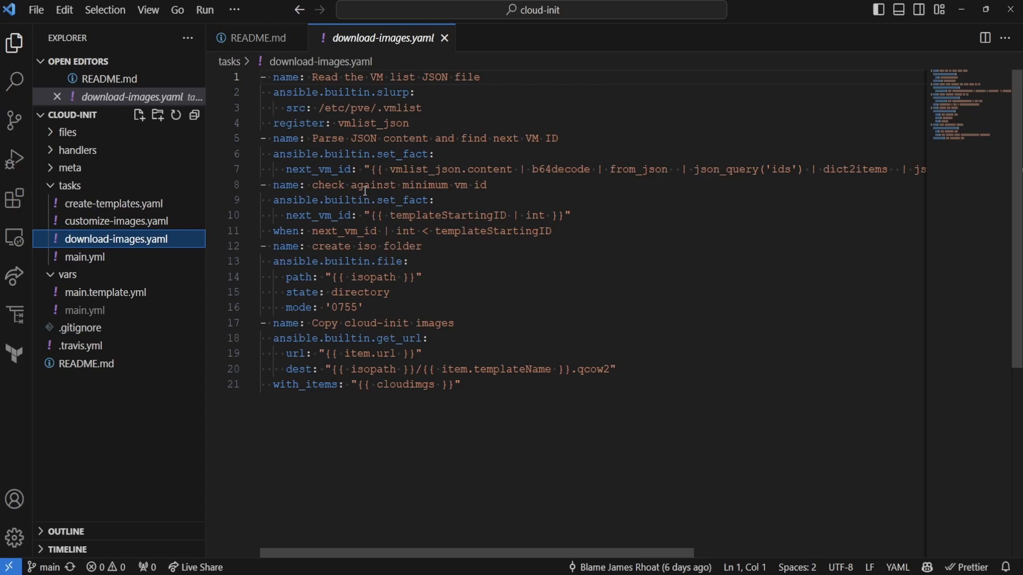
Step: Highlight vmlist in the VM list path and the templateStartingID variable in download-images.yaml
double_click(401, 107)
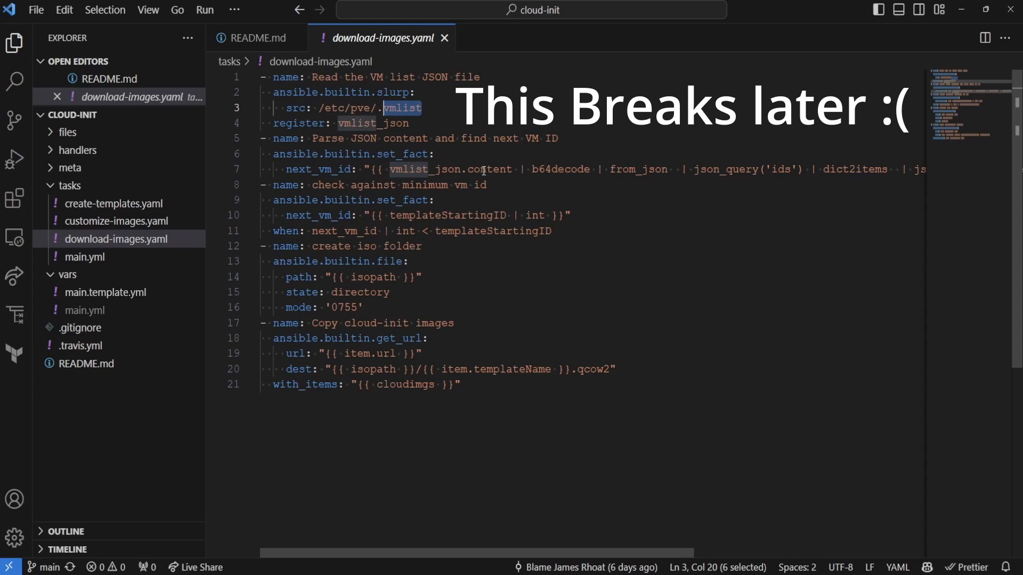
mouse_move(525, 493)
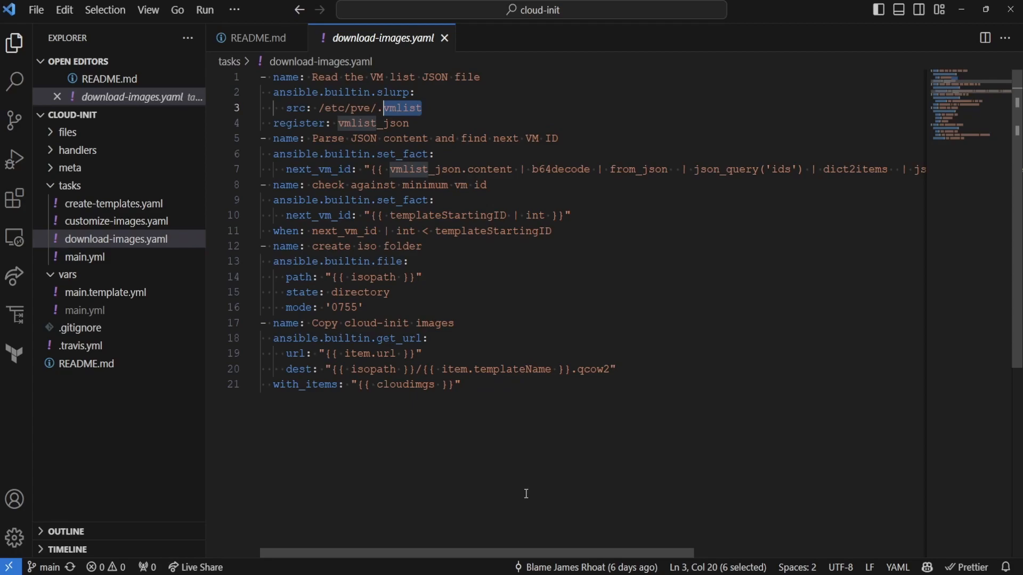
scroll(right, 3)
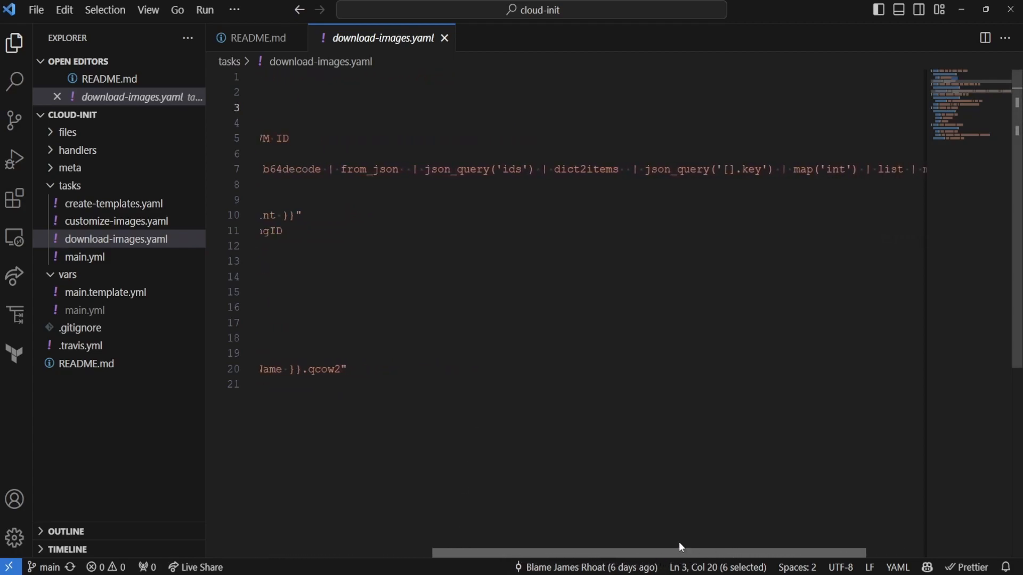
scroll(left, 3)
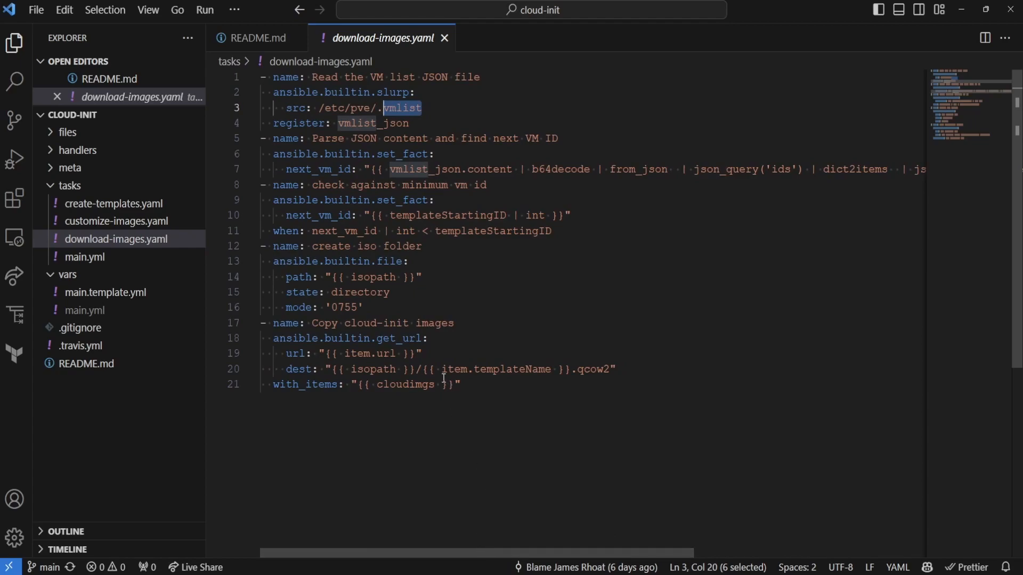
double_click(446, 215)
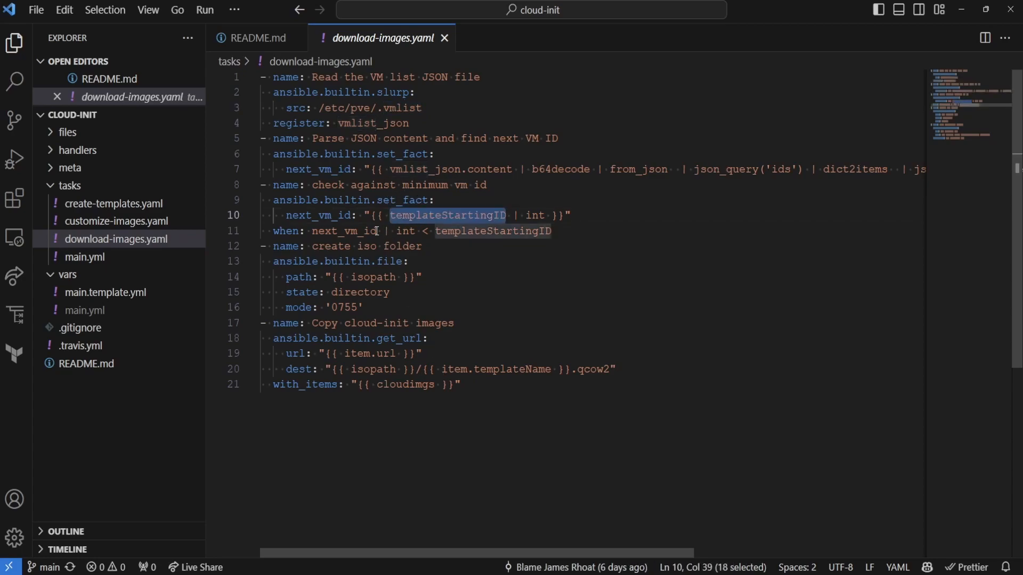
mouse_move(400, 254)
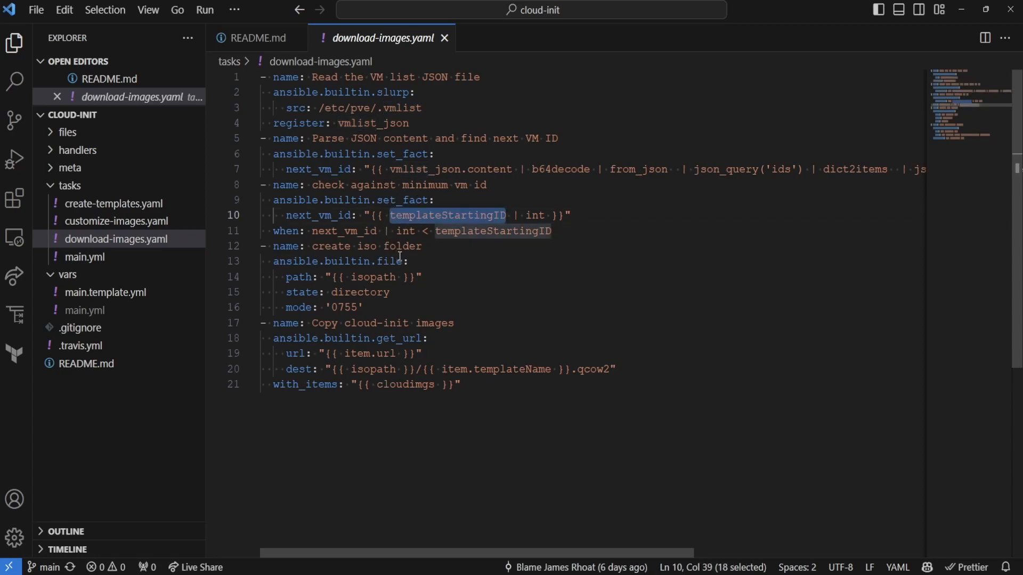
mouse_move(406, 261)
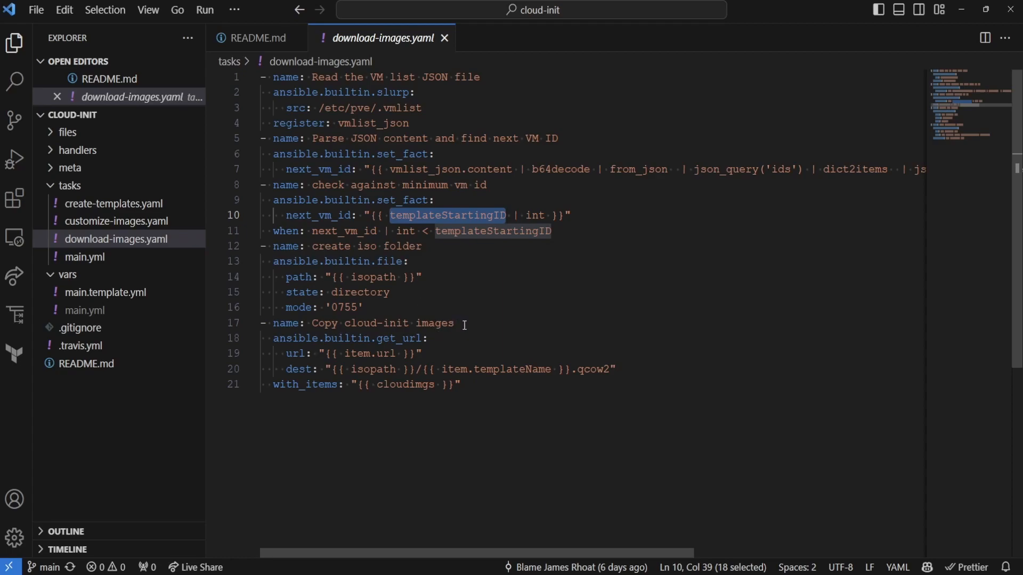
mouse_move(455, 333)
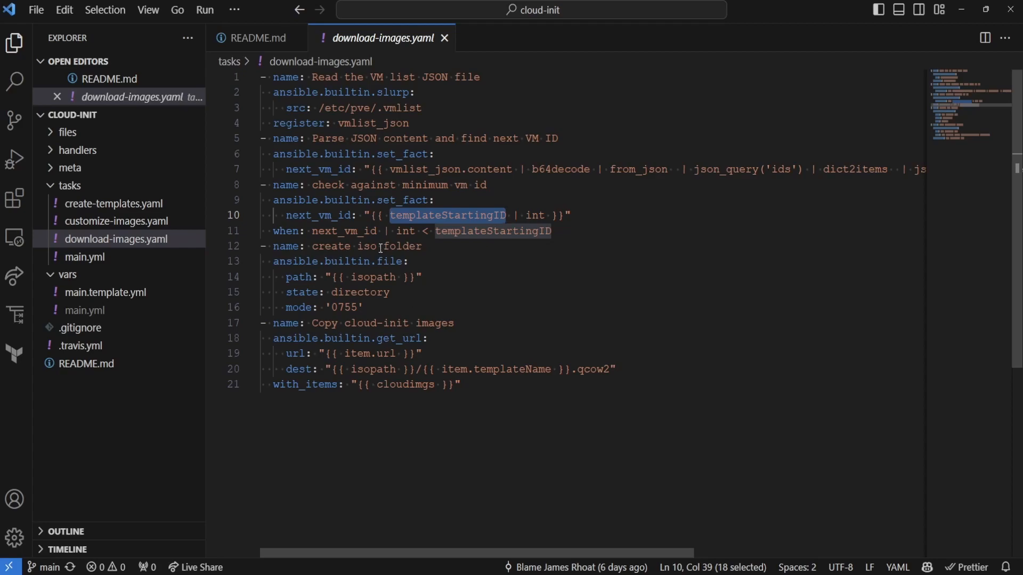
mouse_move(347, 259)
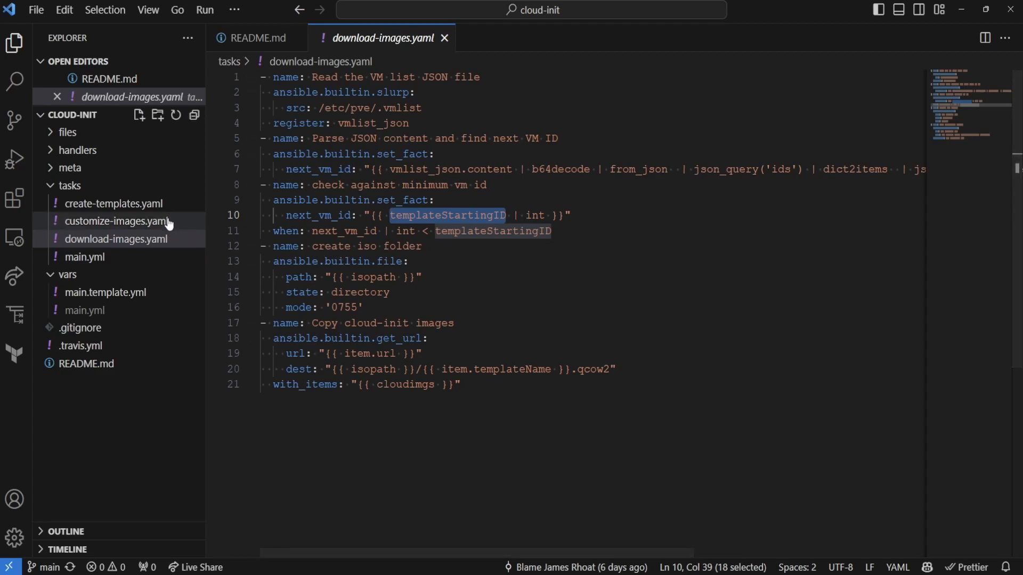
Step: Review customize-images.yaml, highlighting the qemu-img resize command through the .qcow2 template name
click(116, 222)
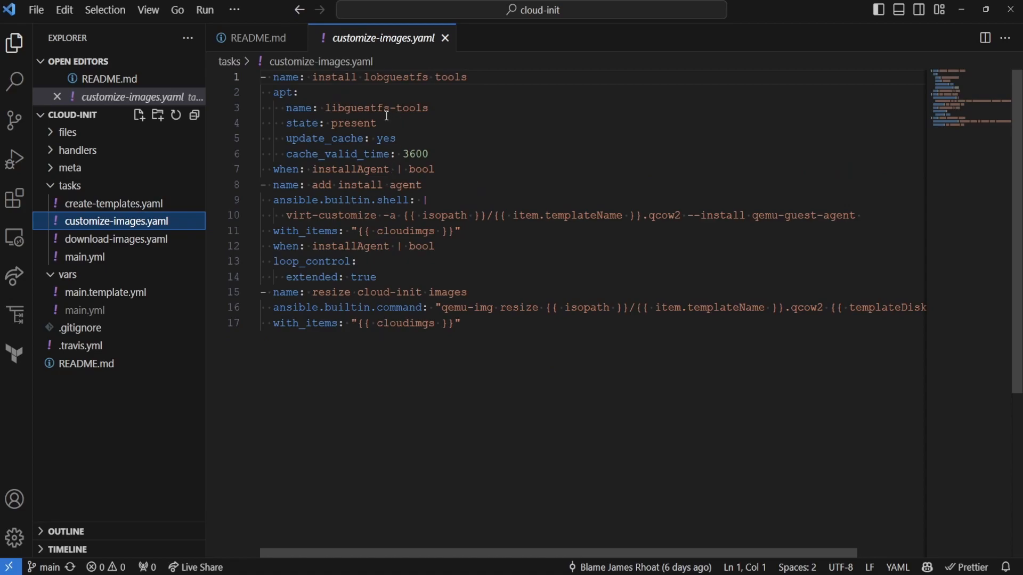
mouse_move(452, 109)
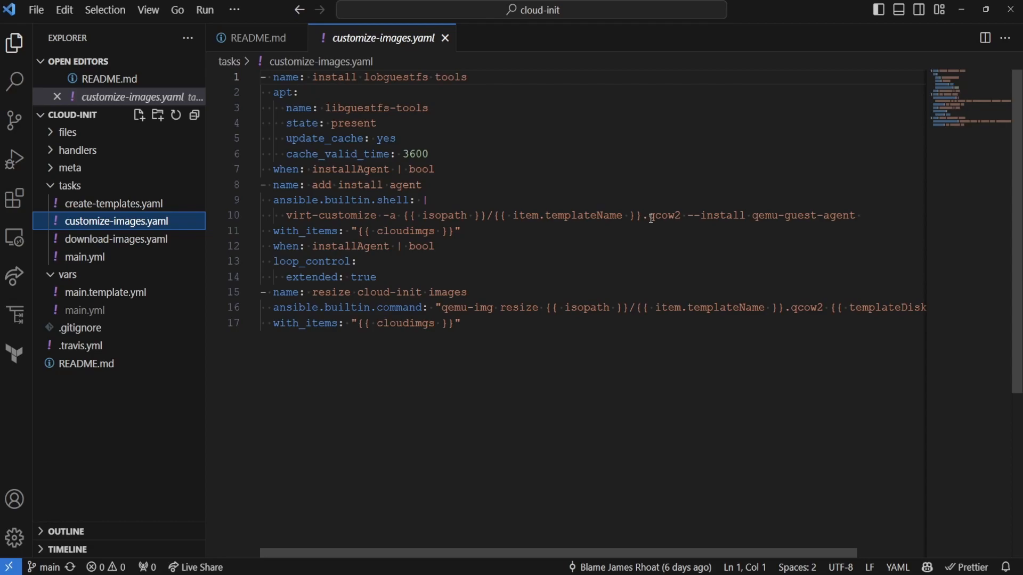
mouse_move(751, 215)
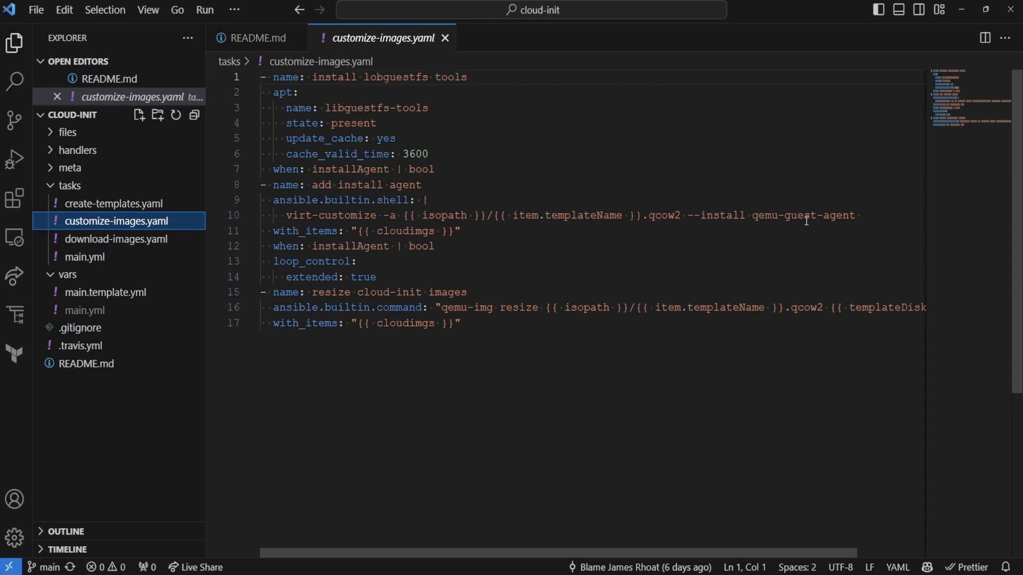
mouse_move(543, 292)
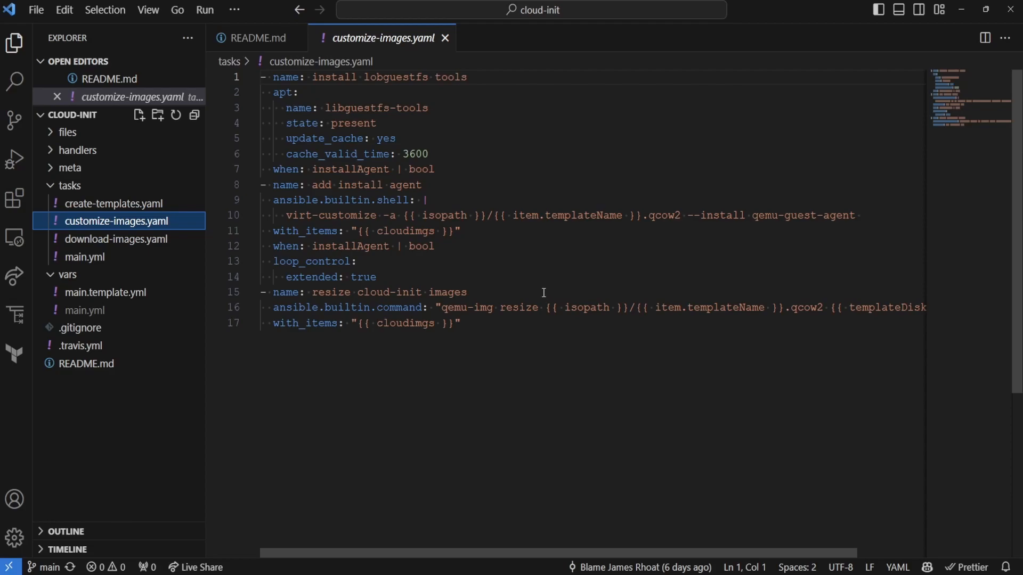
drag(442, 307, 540, 307)
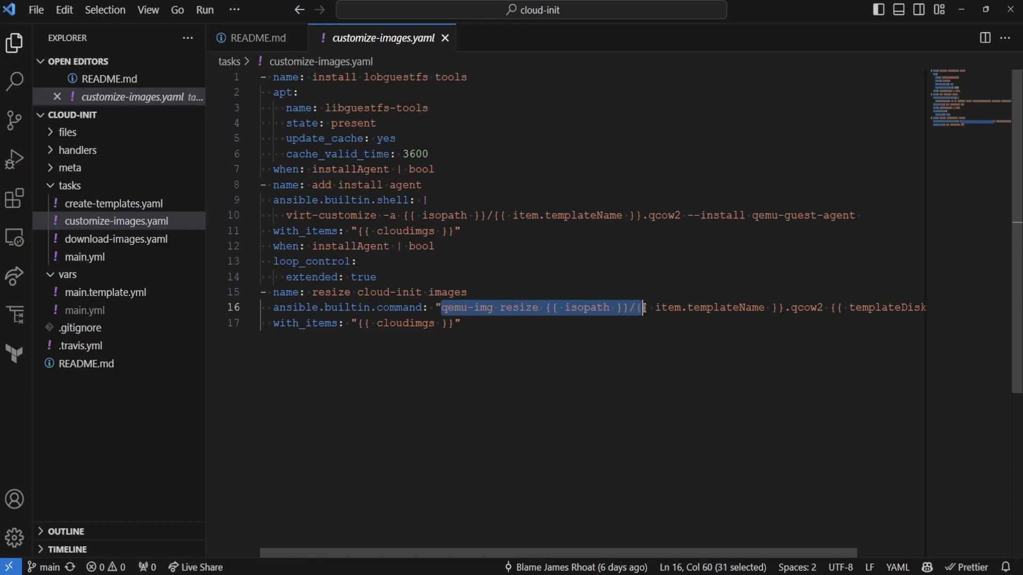
drag(642, 307, 790, 307)
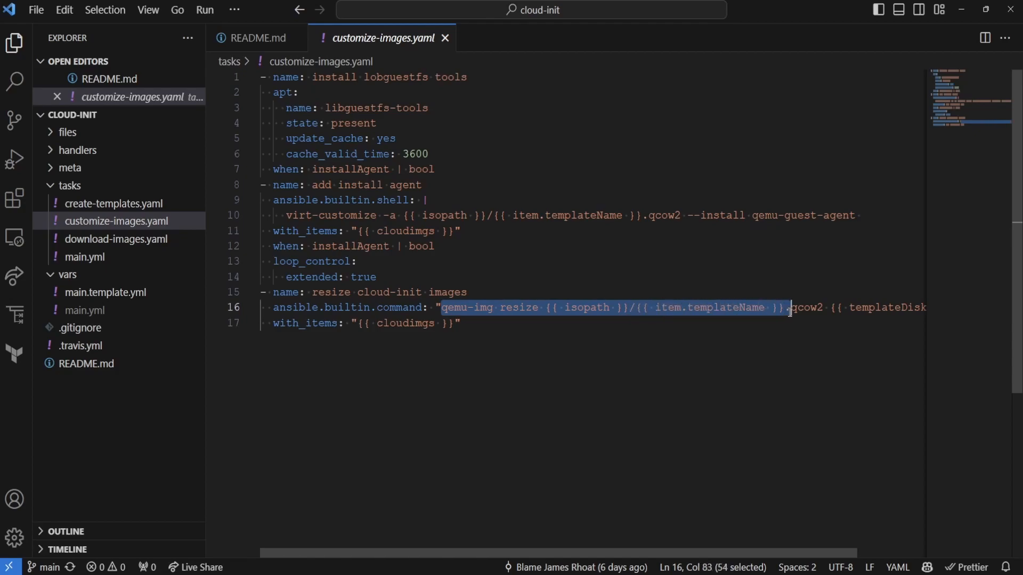
drag(790, 306, 824, 307)
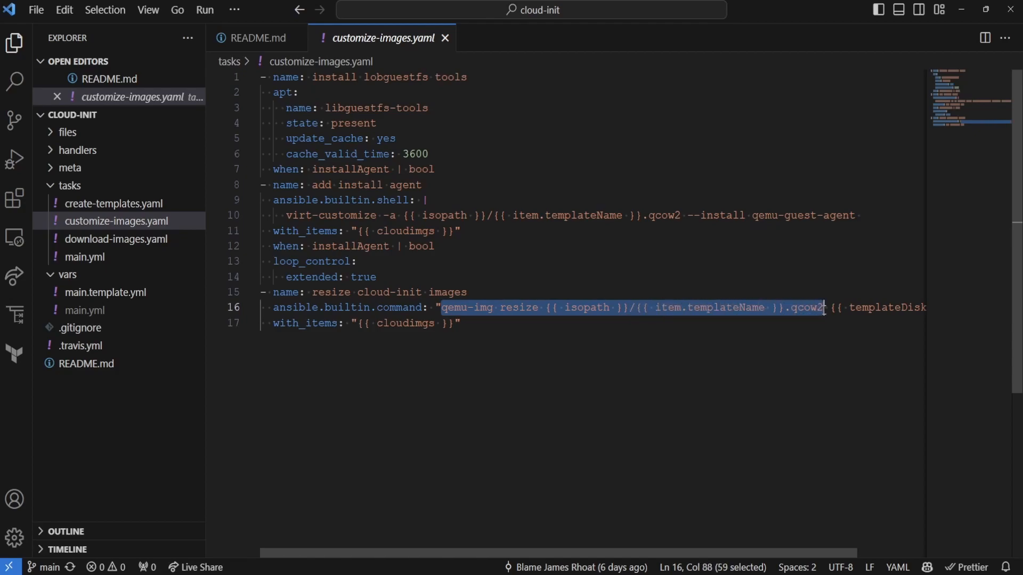
click(111, 204)
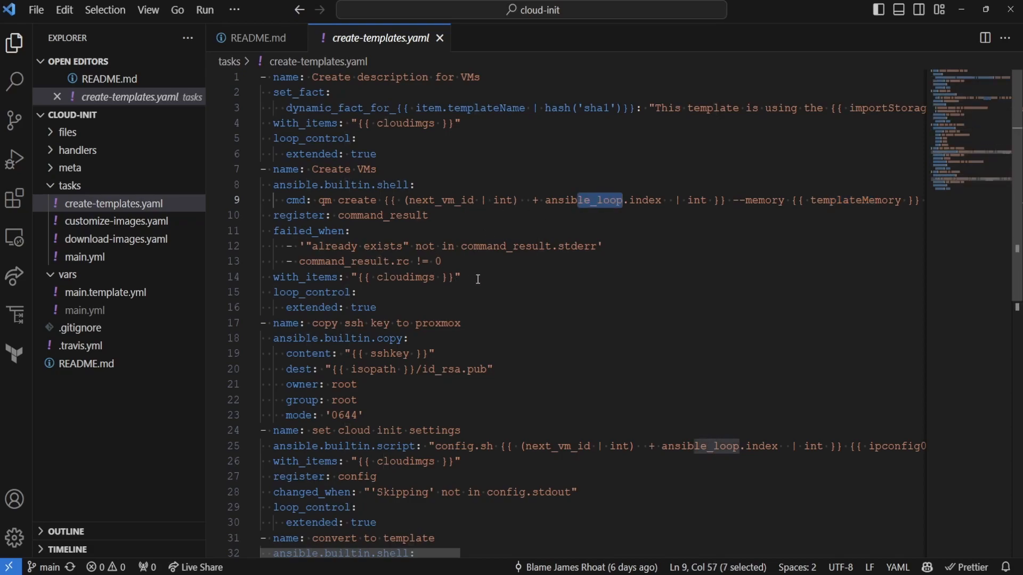
double_click(440, 200)
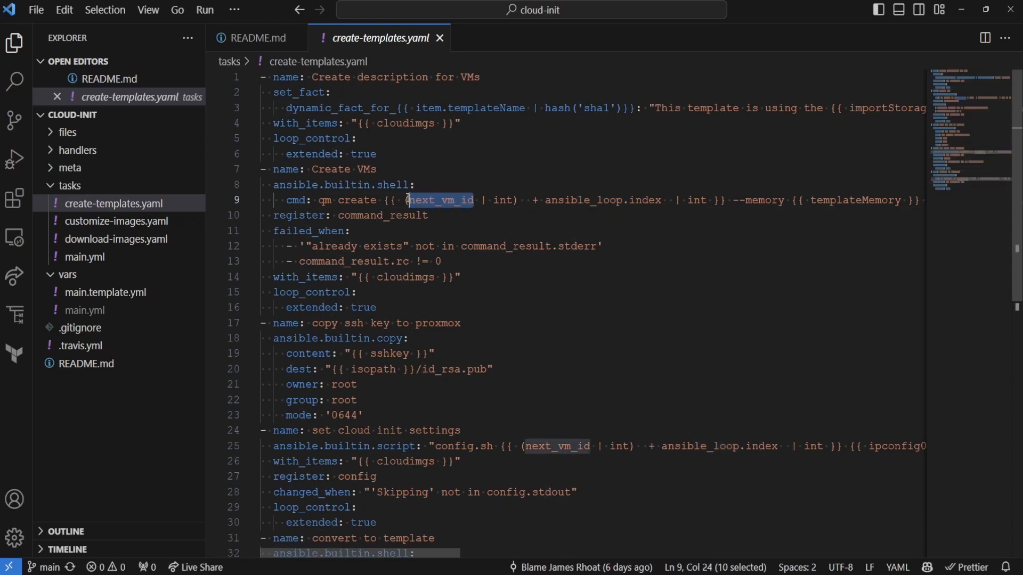
mouse_move(385, 222)
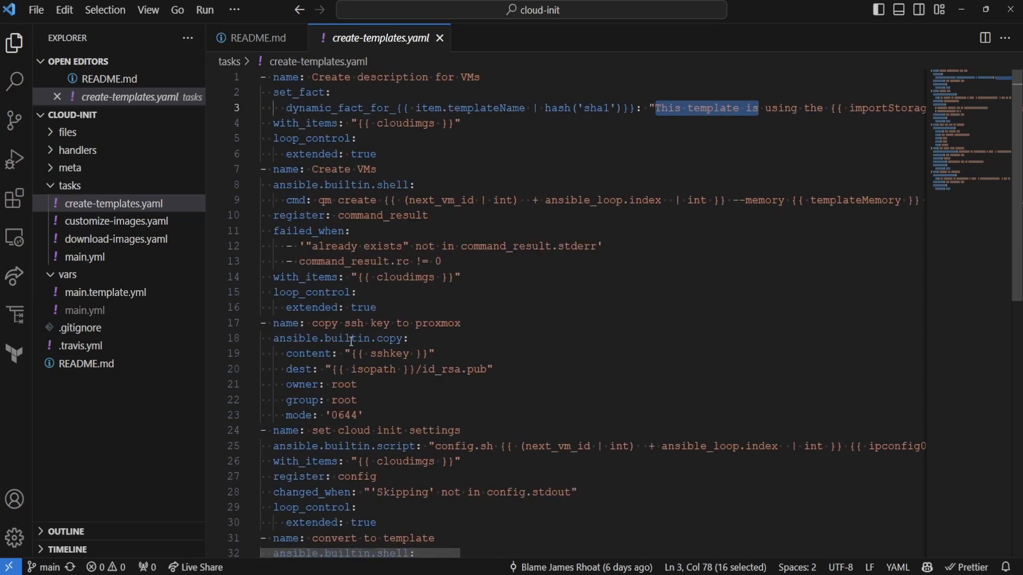
double_click(389, 354)
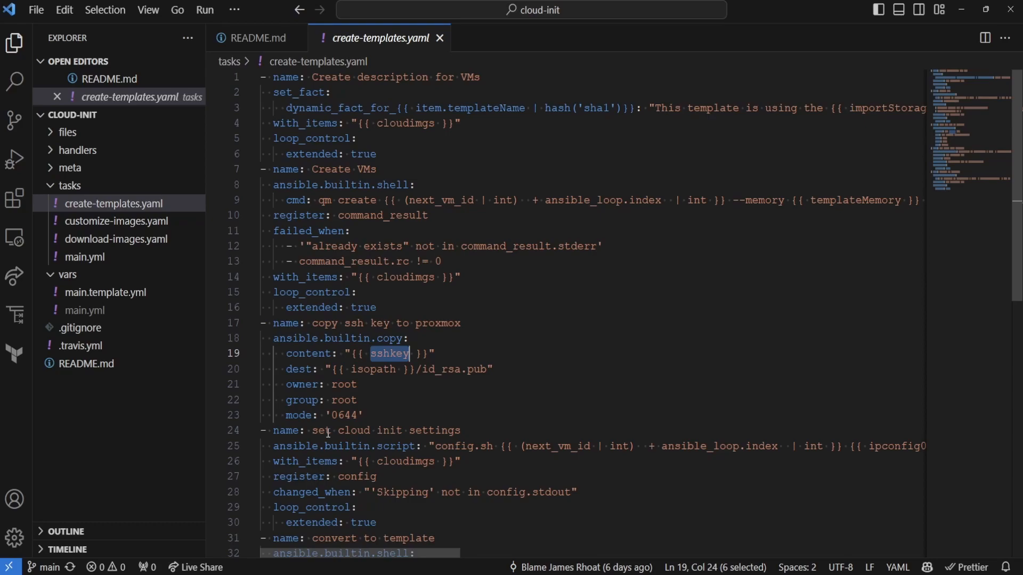
mouse_move(412, 402)
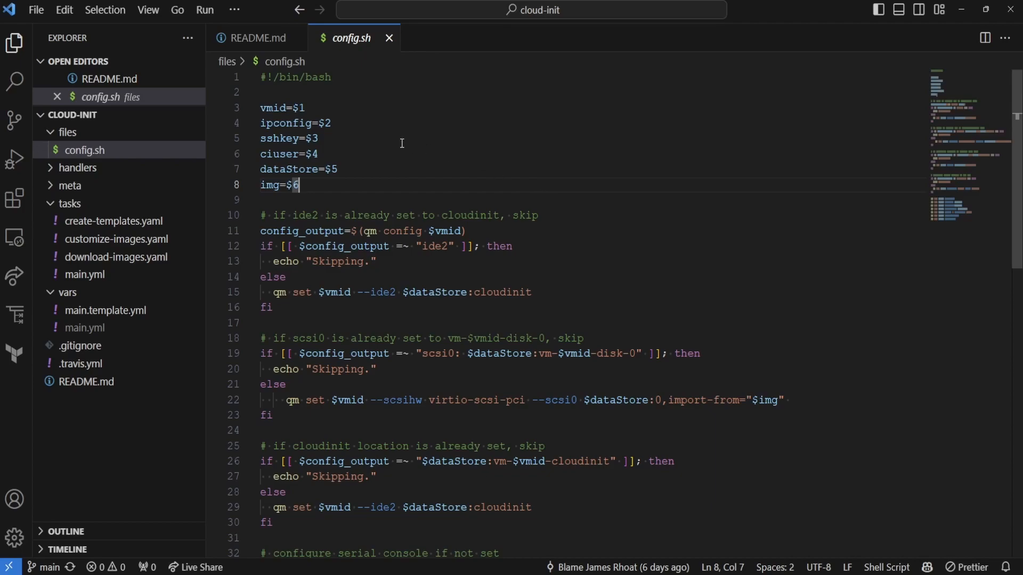
mouse_move(285, 107)
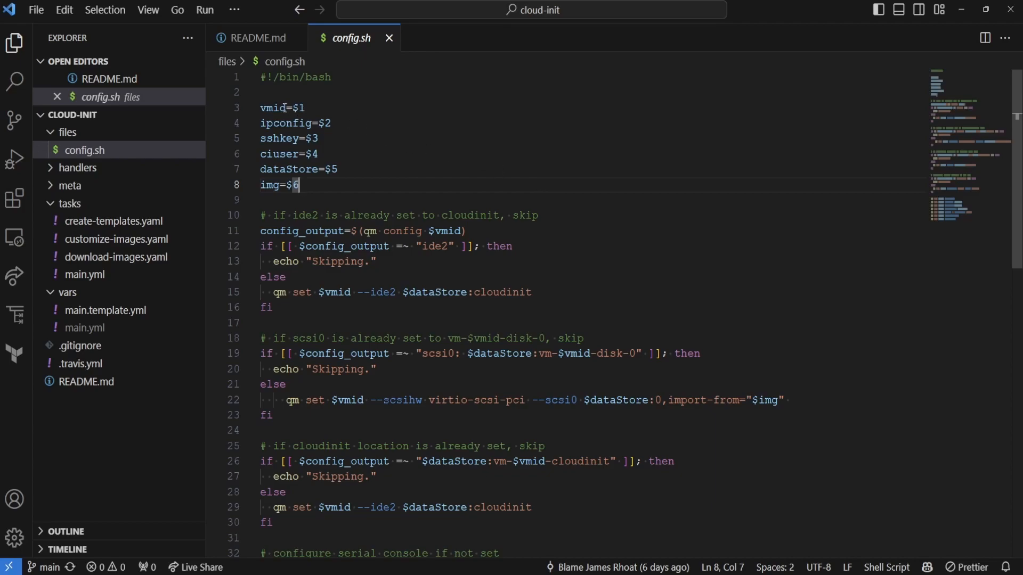
Step: Point out the ipconfig, sshkey, ciuser and dataStore arguments, then review the qm set commands to the end
double_click(294, 124)
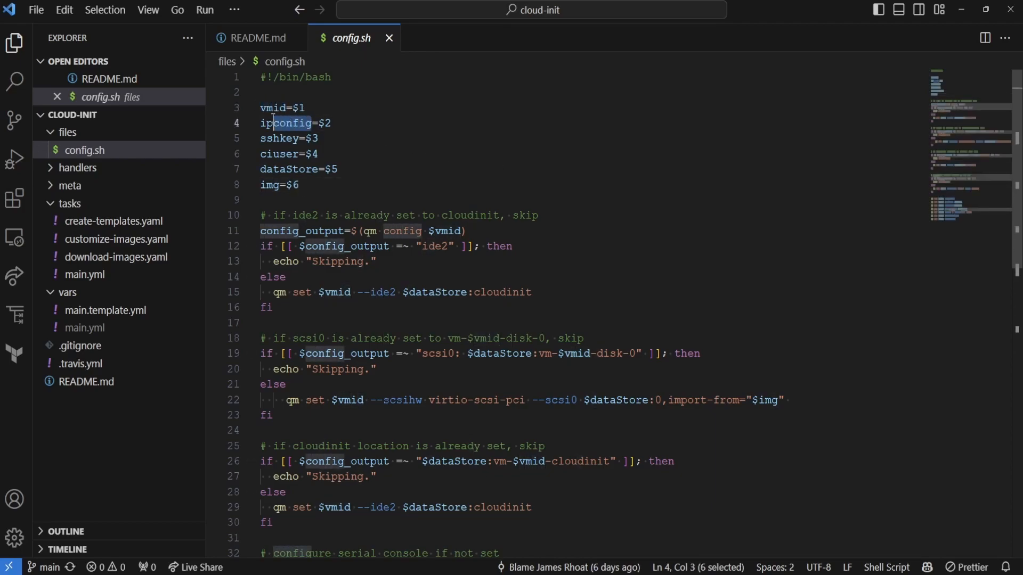
click(285, 139)
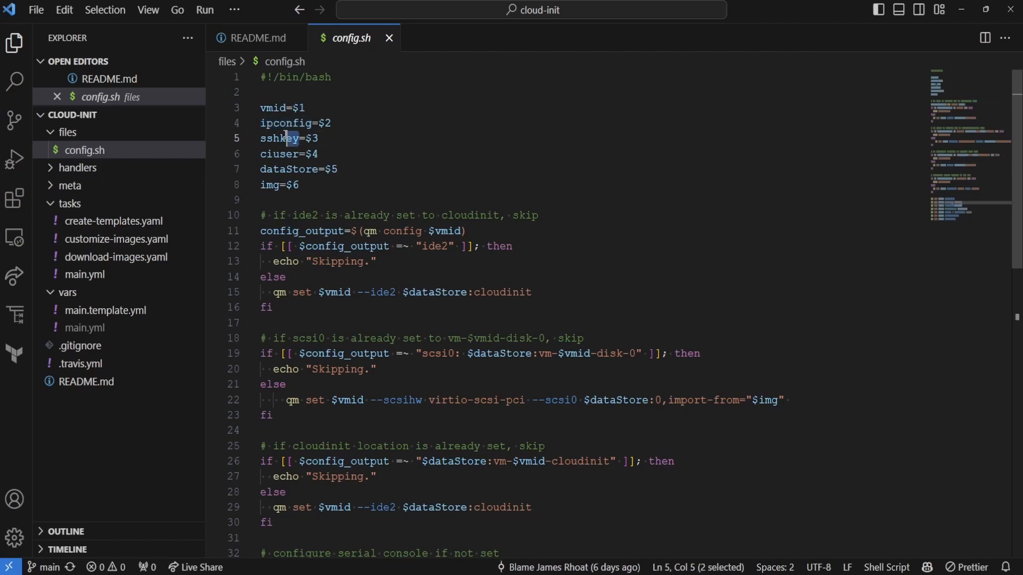
double_click(279, 153)
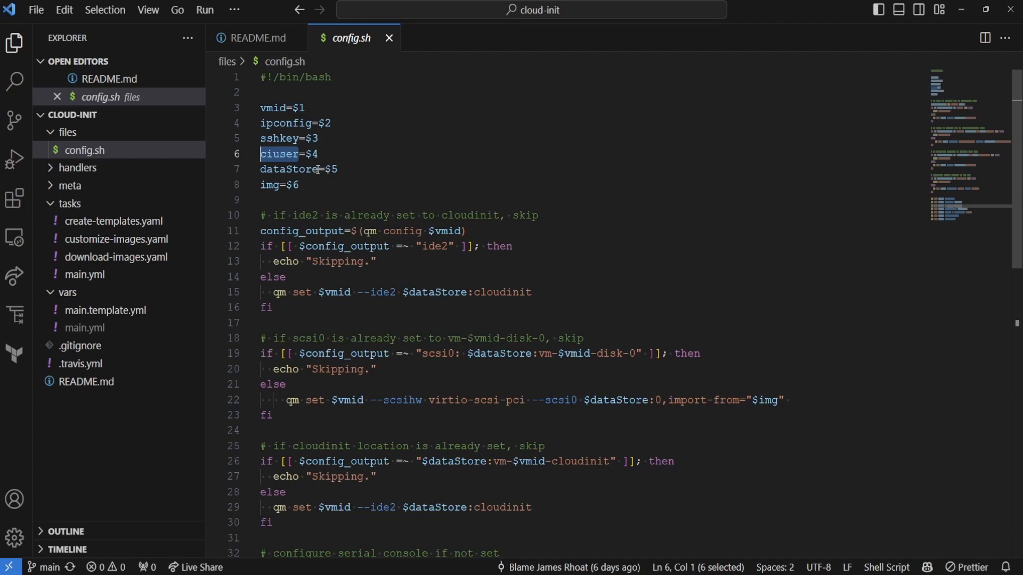
double_click(287, 170)
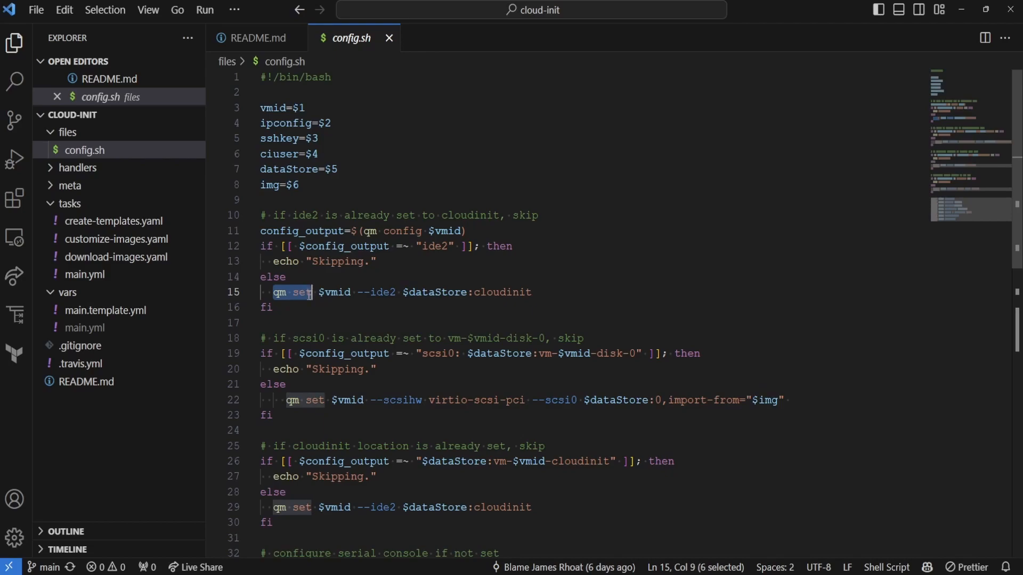
mouse_move(319, 313)
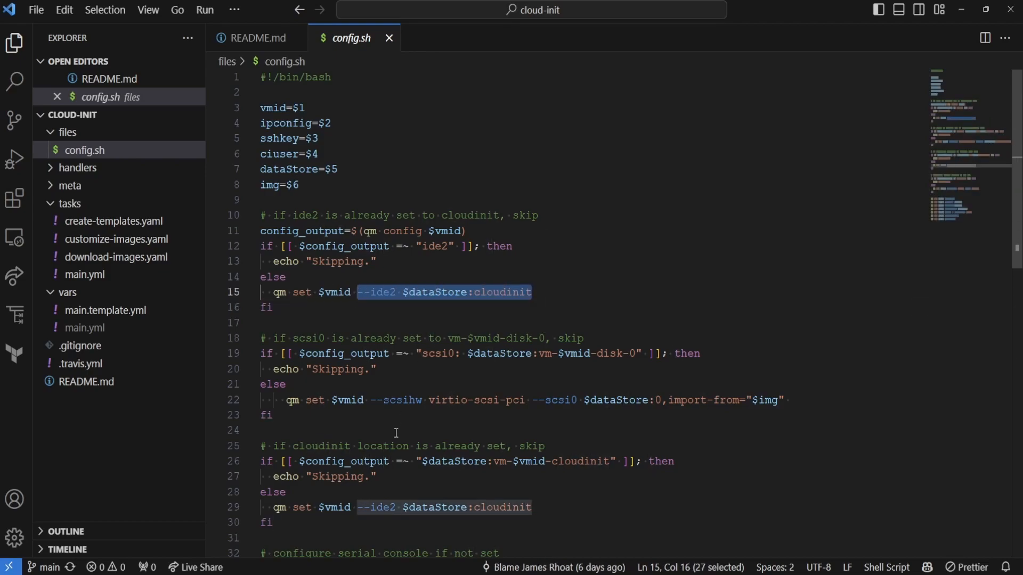
scroll(down, 3)
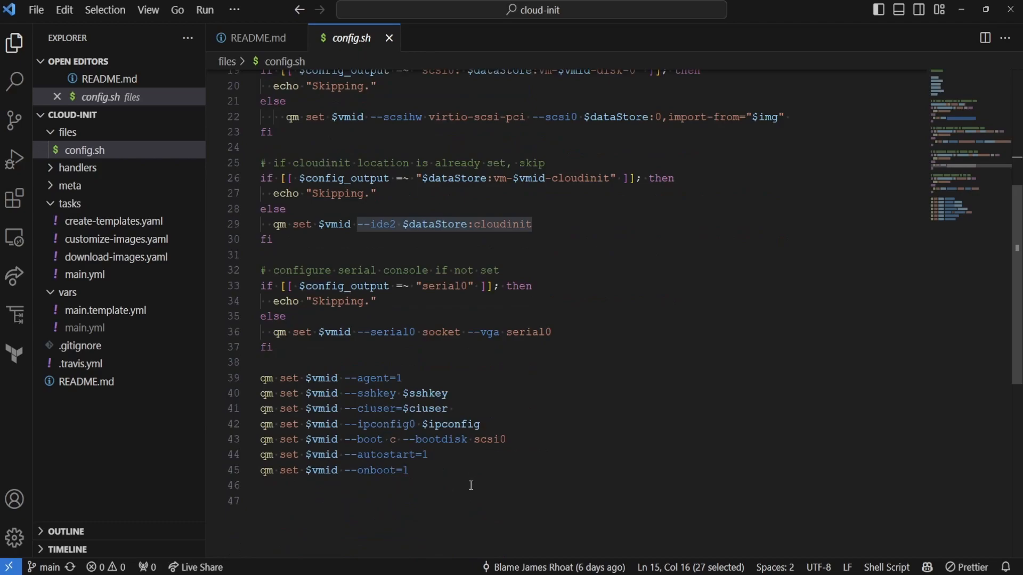
click(427, 501)
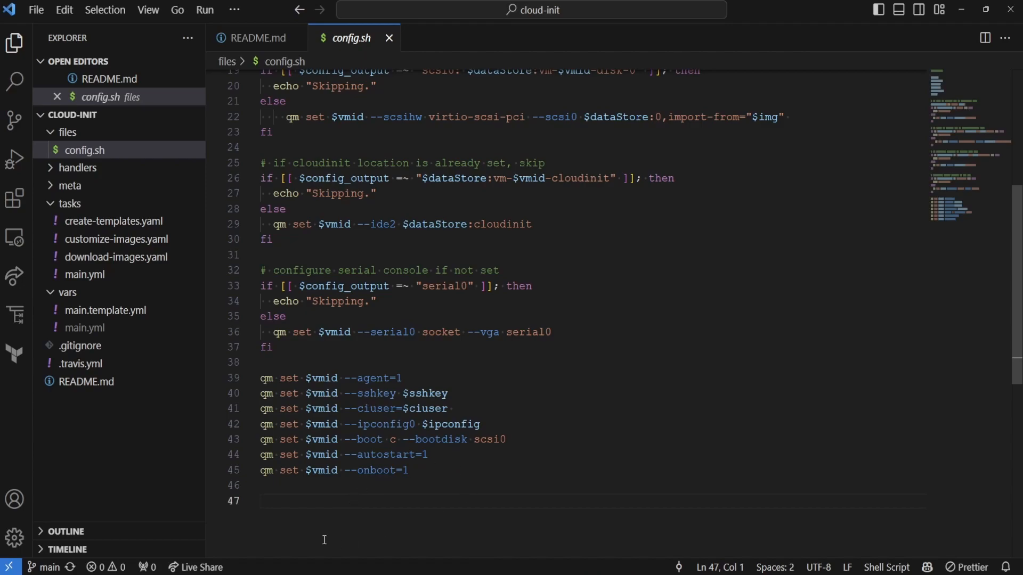
mouse_move(381, 549)
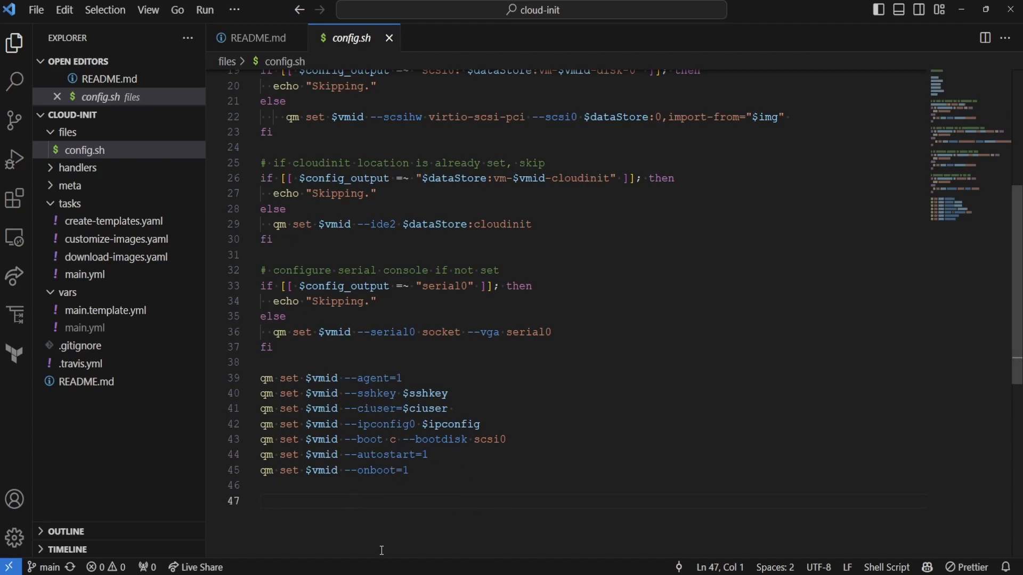
mouse_move(385, 565)
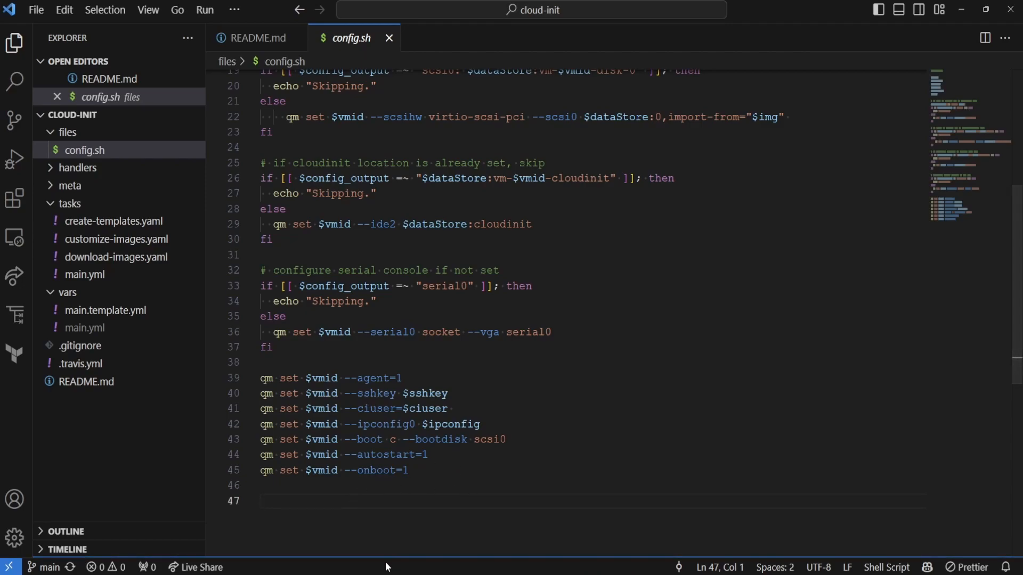
mouse_move(216, 365)
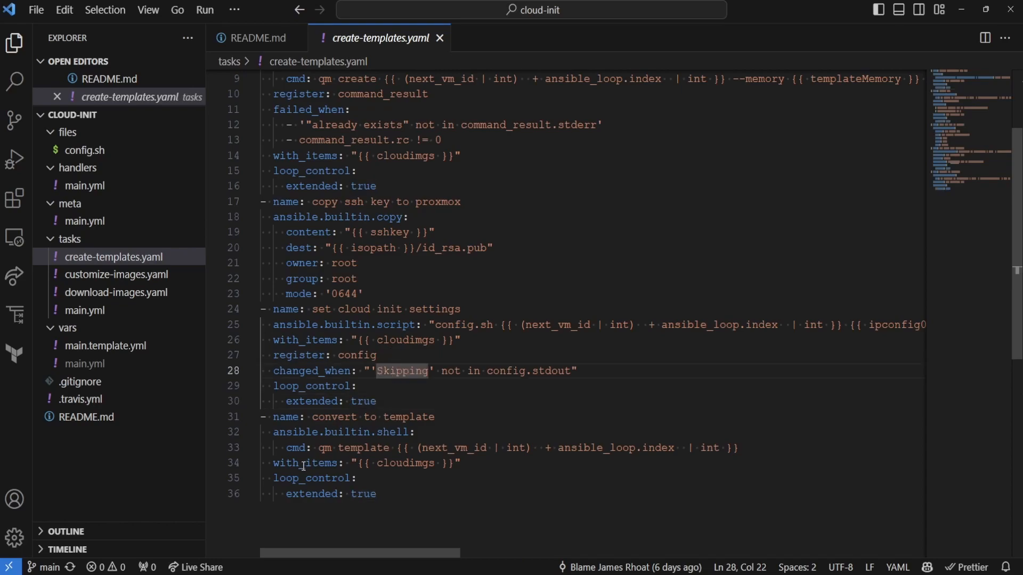
Step: Point out Skipping in the changed_when condition of create-templates.yaml
double_click(360, 447)
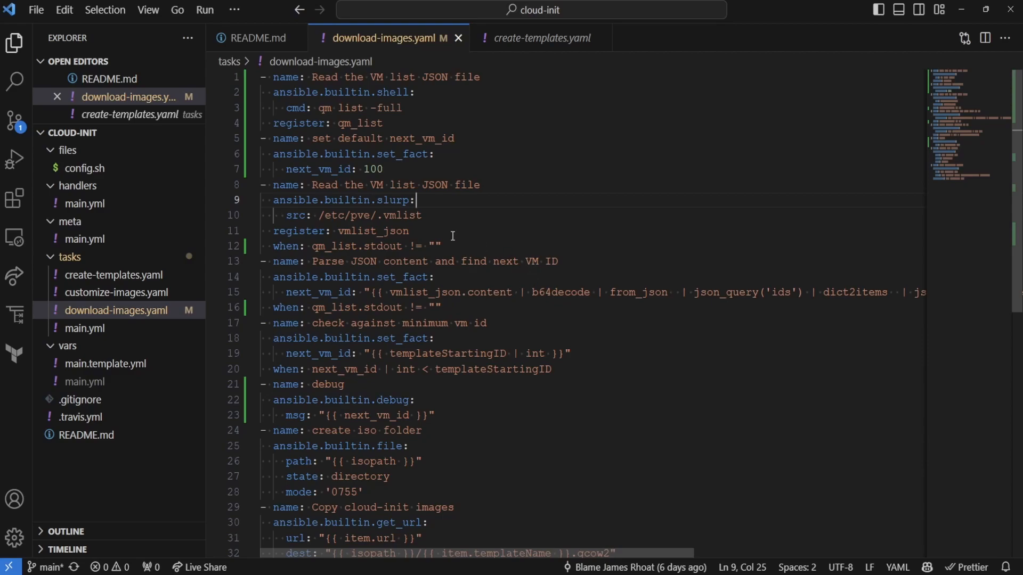
Step: Point out the qm list VM listing command and the qm_list output condition in the fixed task
double_click(402, 215)
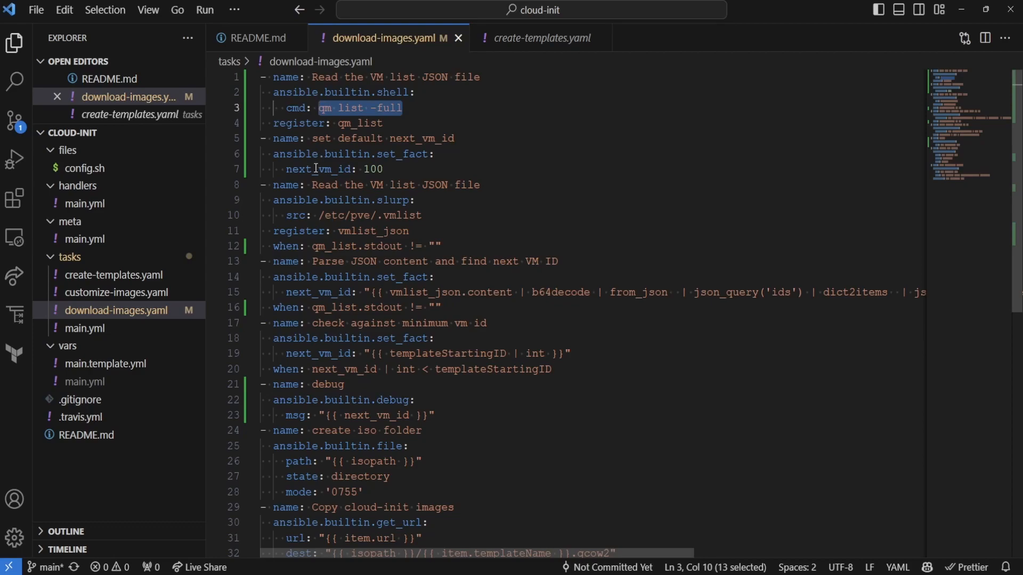
mouse_move(353, 124)
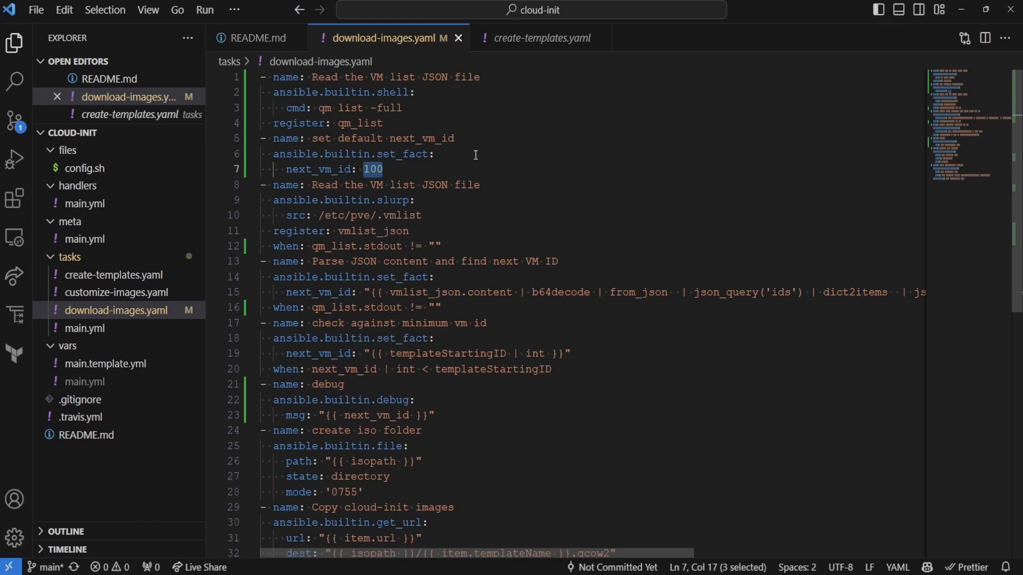
mouse_move(342, 169)
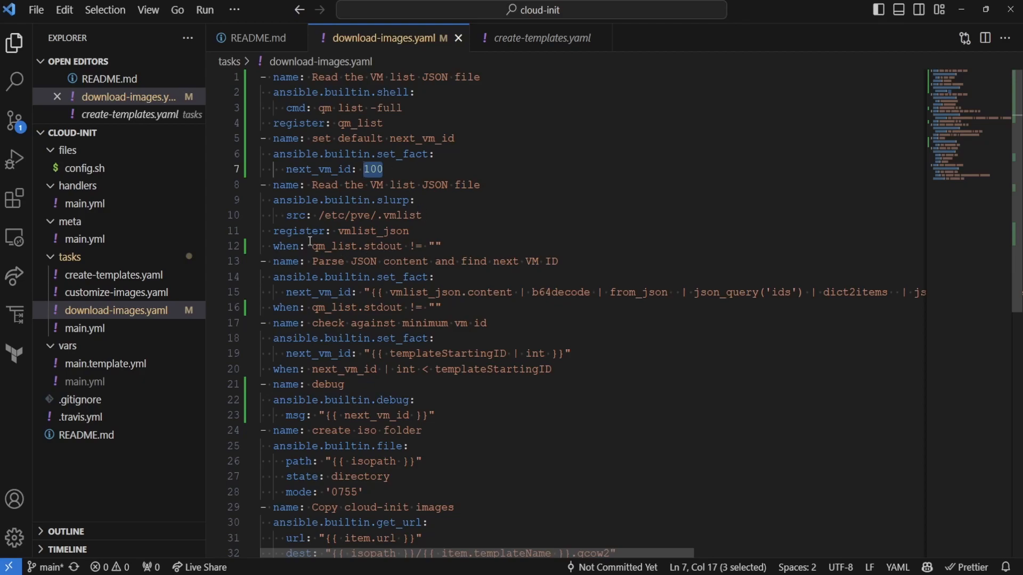
double_click(319, 246)
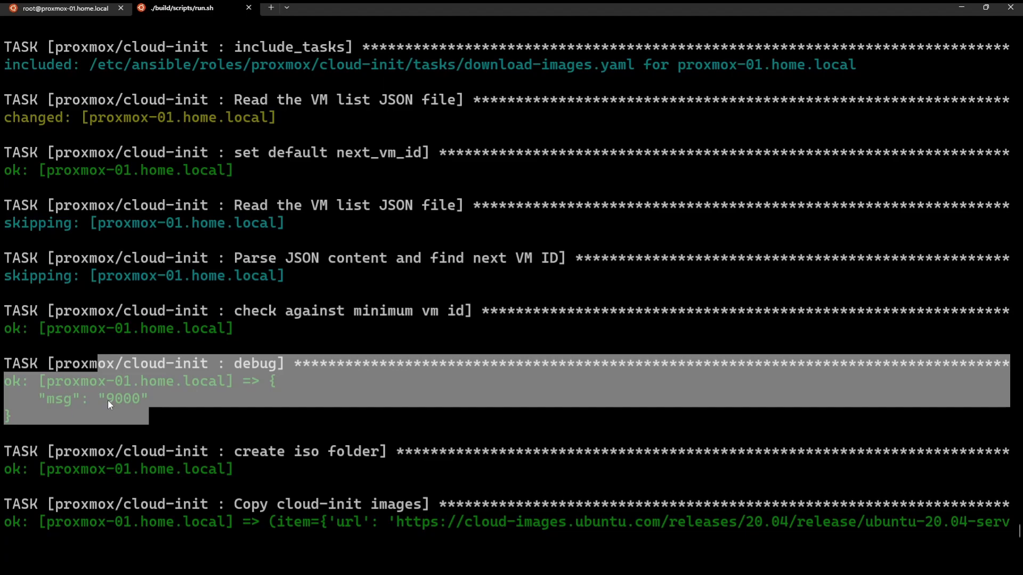
mouse_move(111, 408)
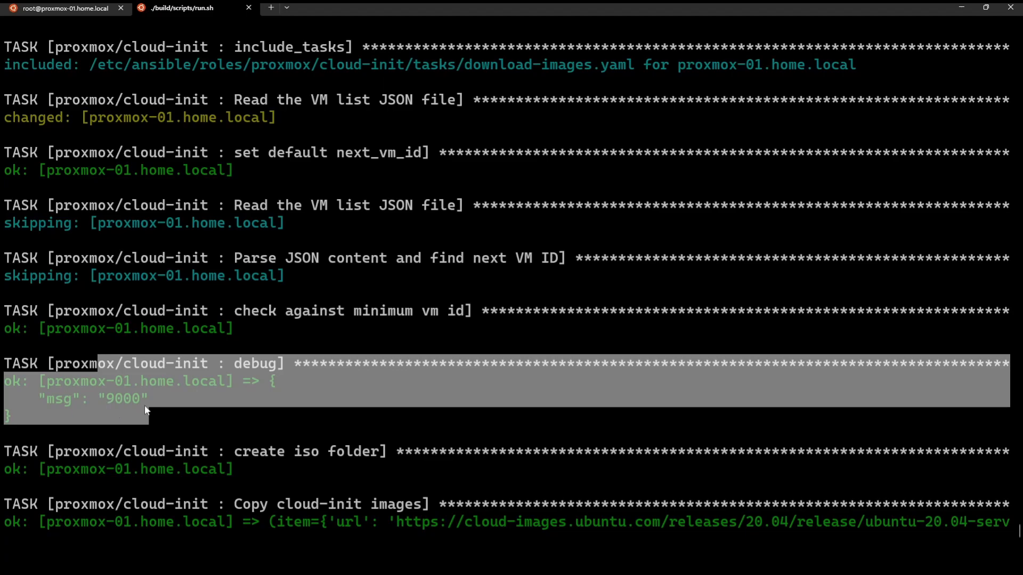
mouse_move(332, 465)
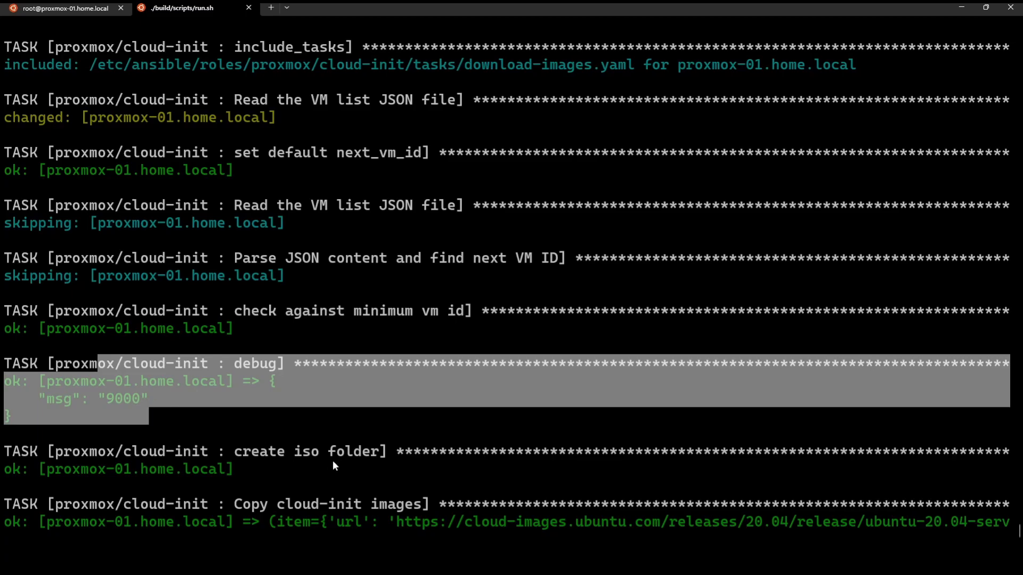
Step: Switch to Windows Terminal to rerun the role and check the next VM ID output
click(147, 13)
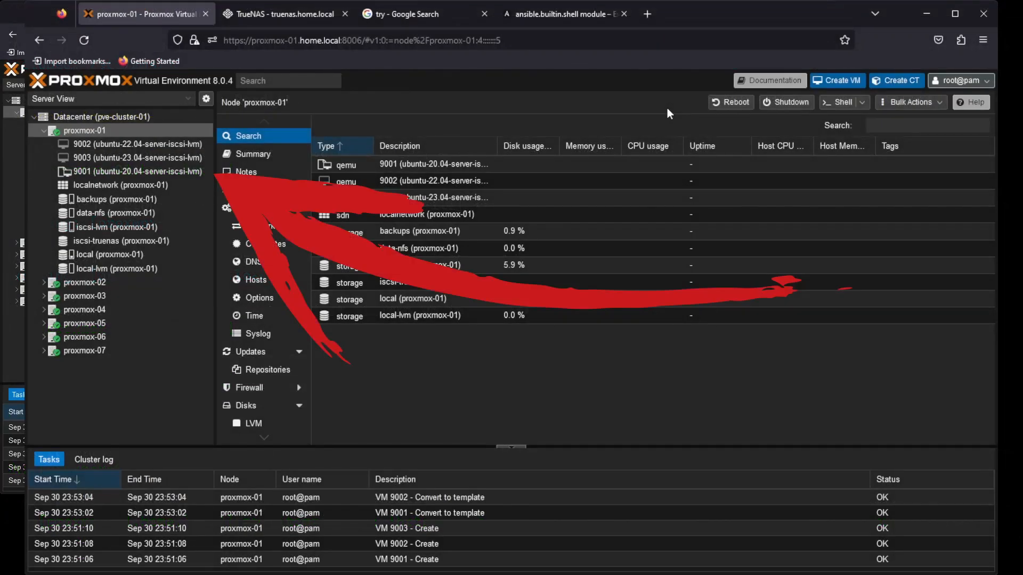